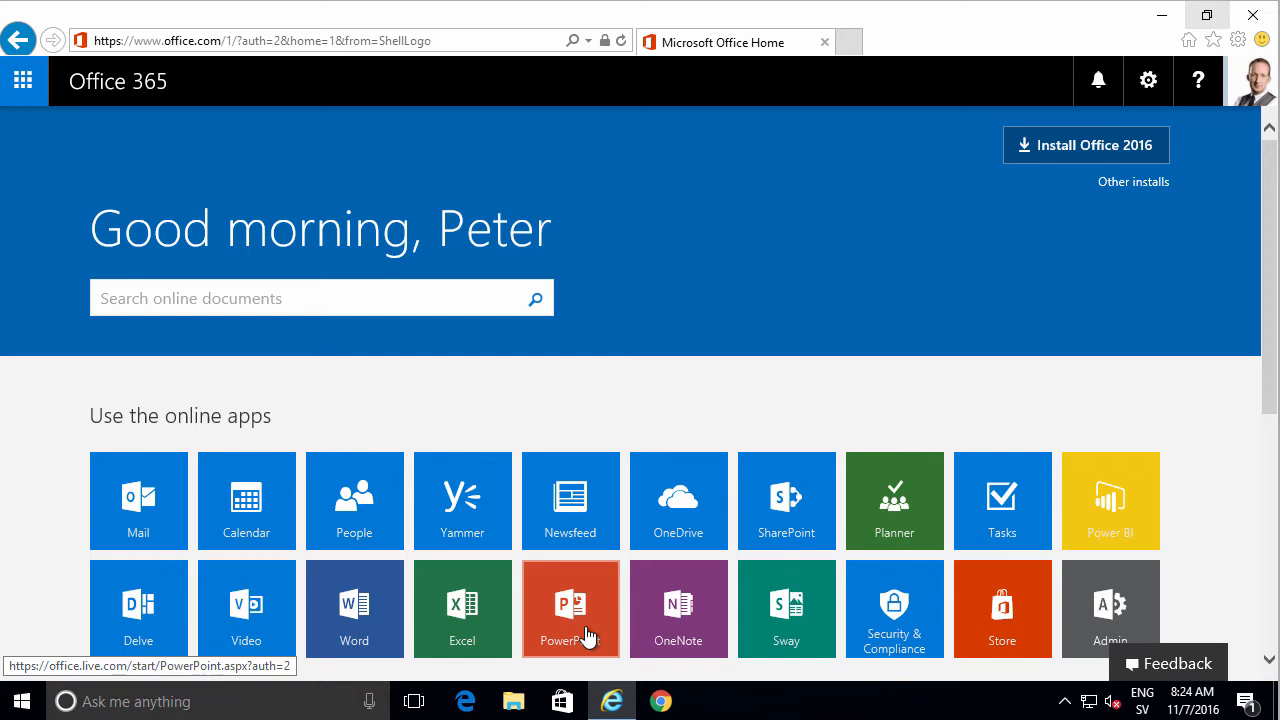
mouse_move(1085, 145)
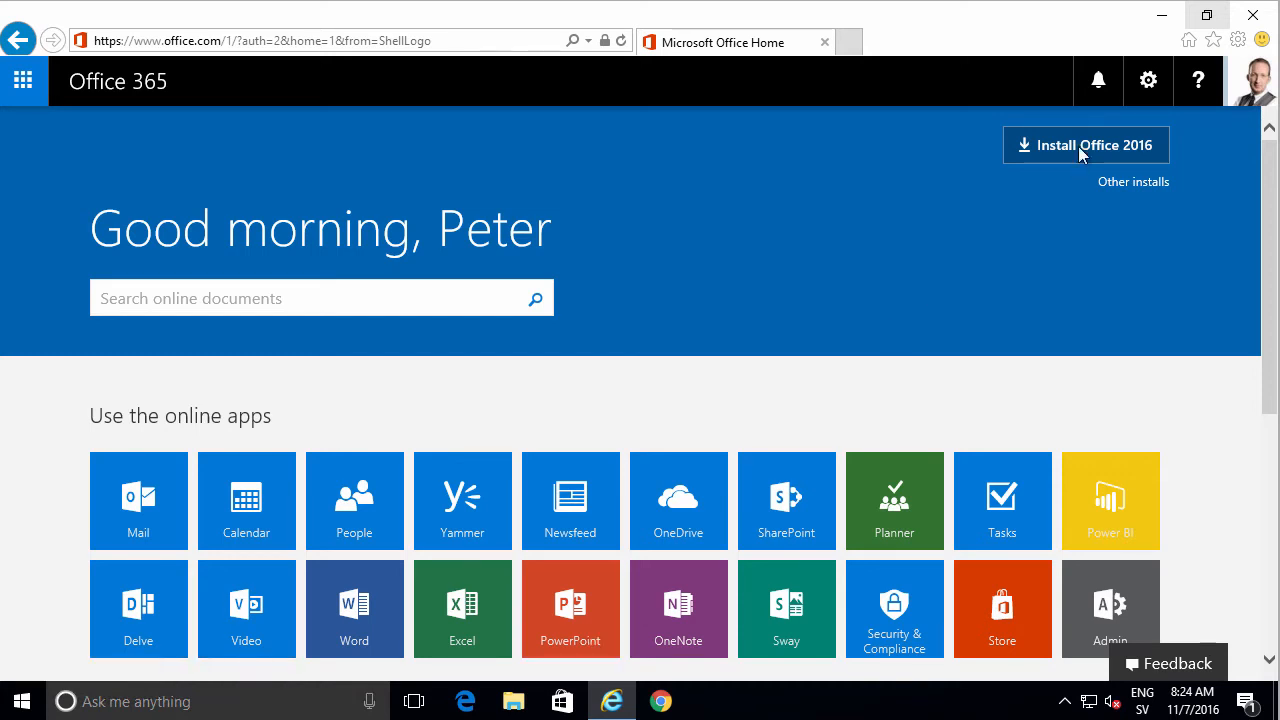
mouse_move(1086, 145)
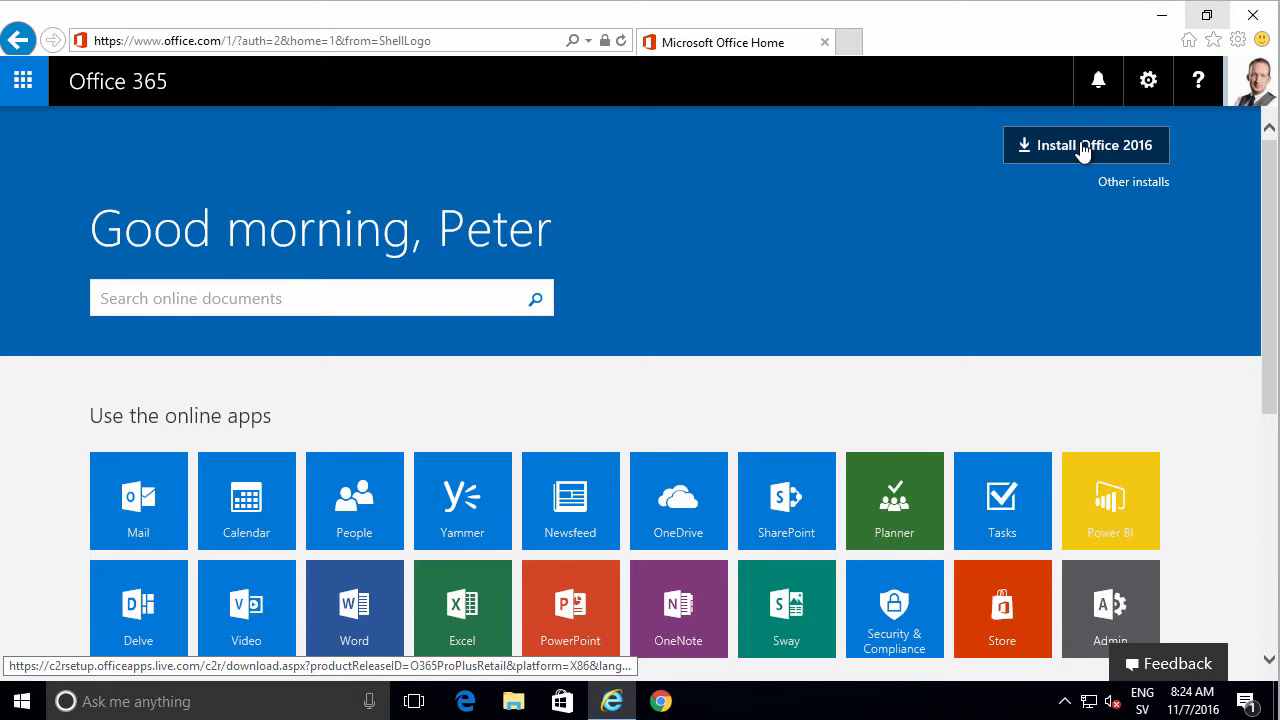
Open the Install Office 2016 page showing English (United States), 32-bit settings.
left_click(1085, 145)
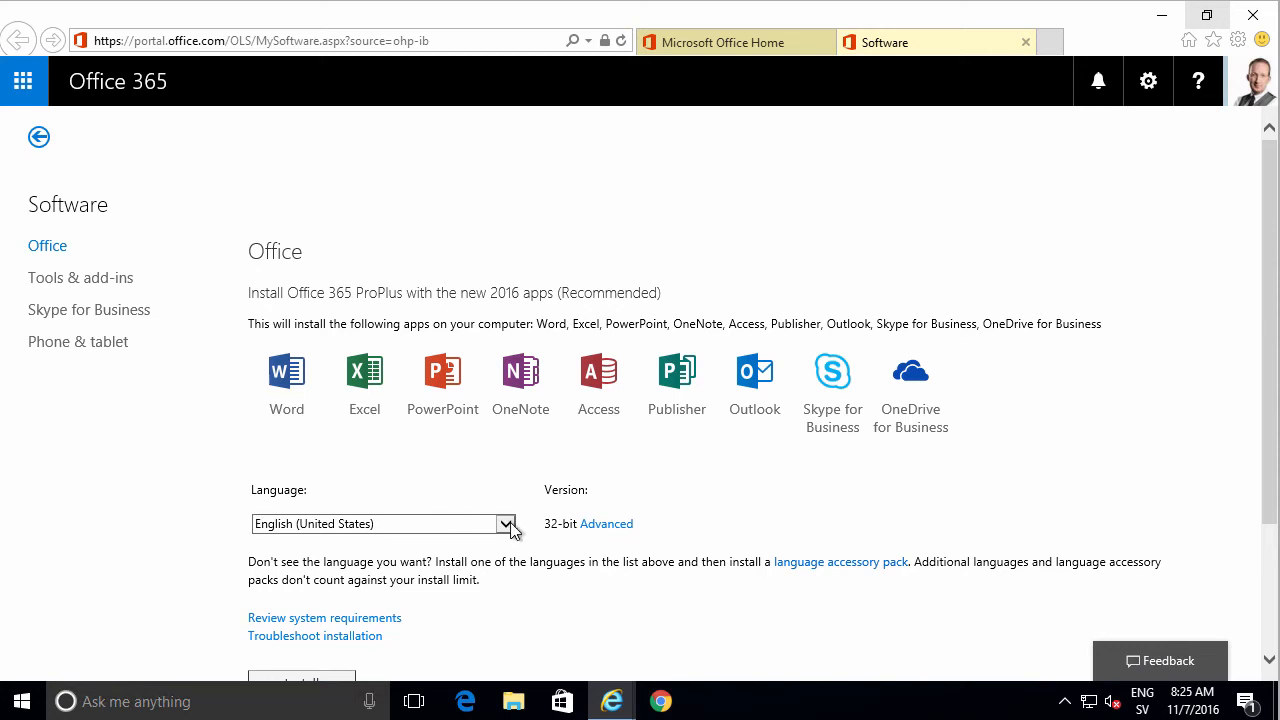
mouse_move(449, 532)
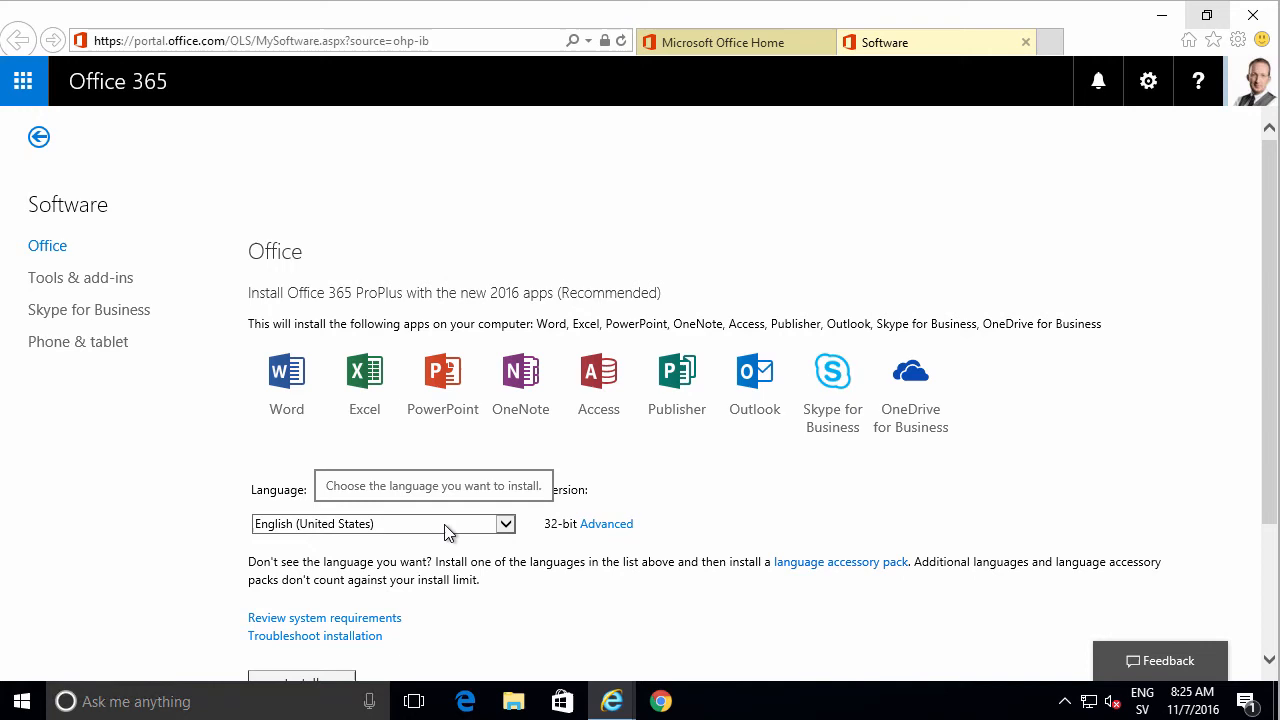
mouse_move(478, 390)
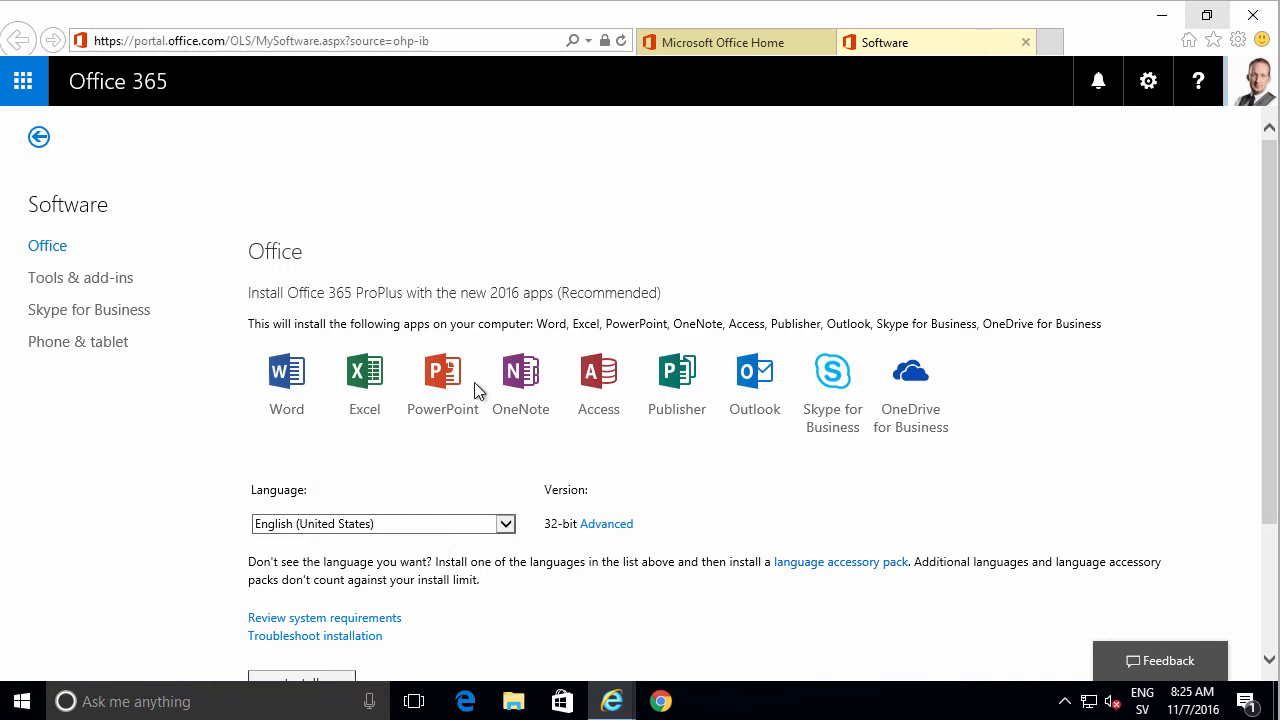
mouse_move(394, 558)
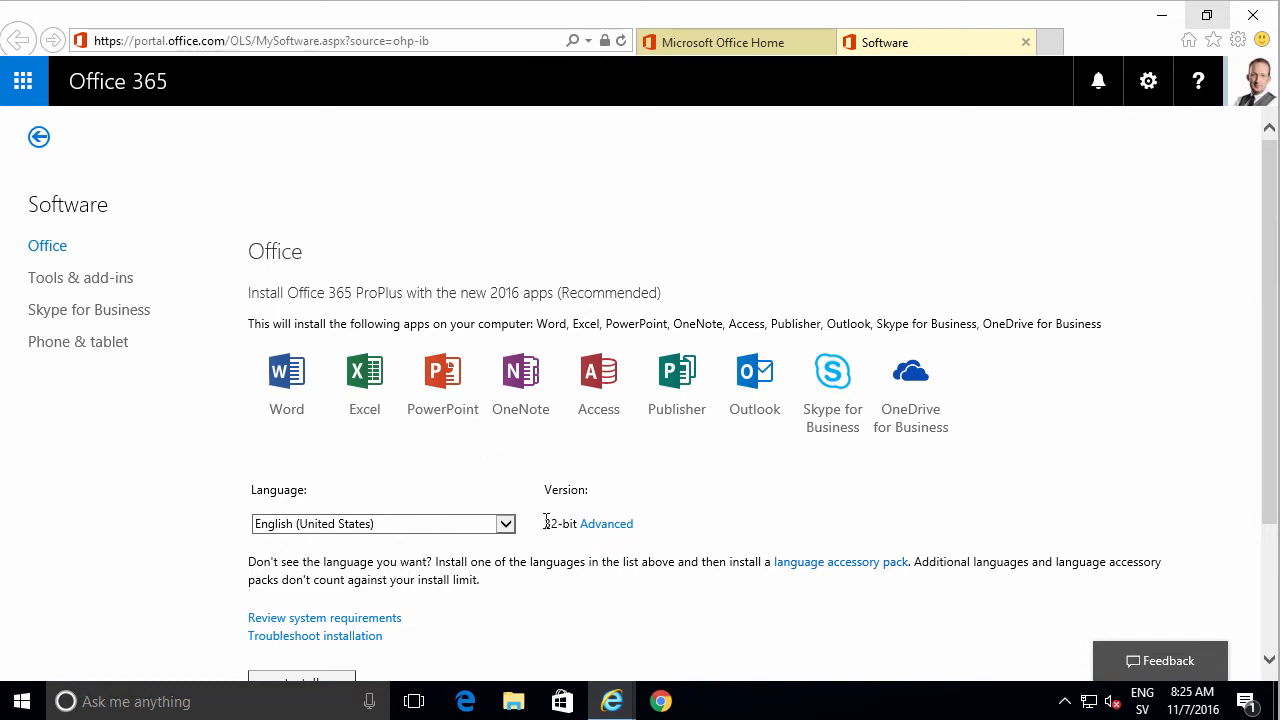
mouse_move(505, 525)
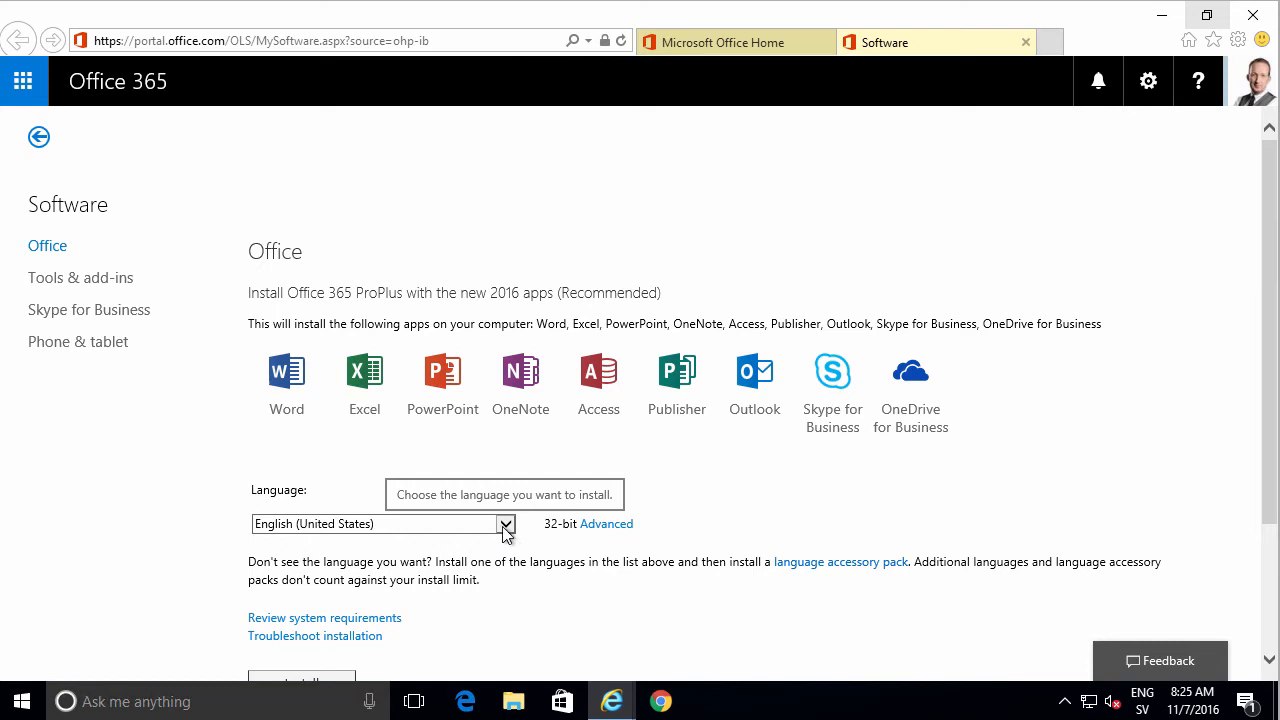
left_click(505, 523)
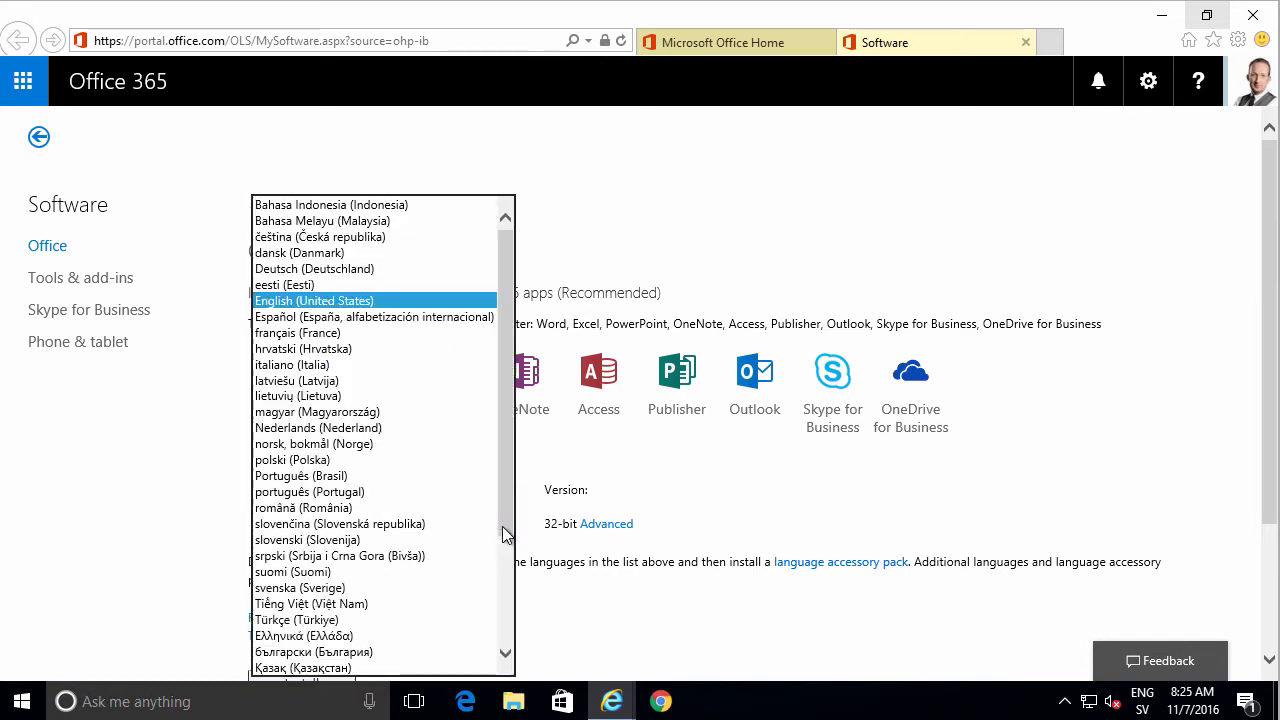
scroll("down", 3)
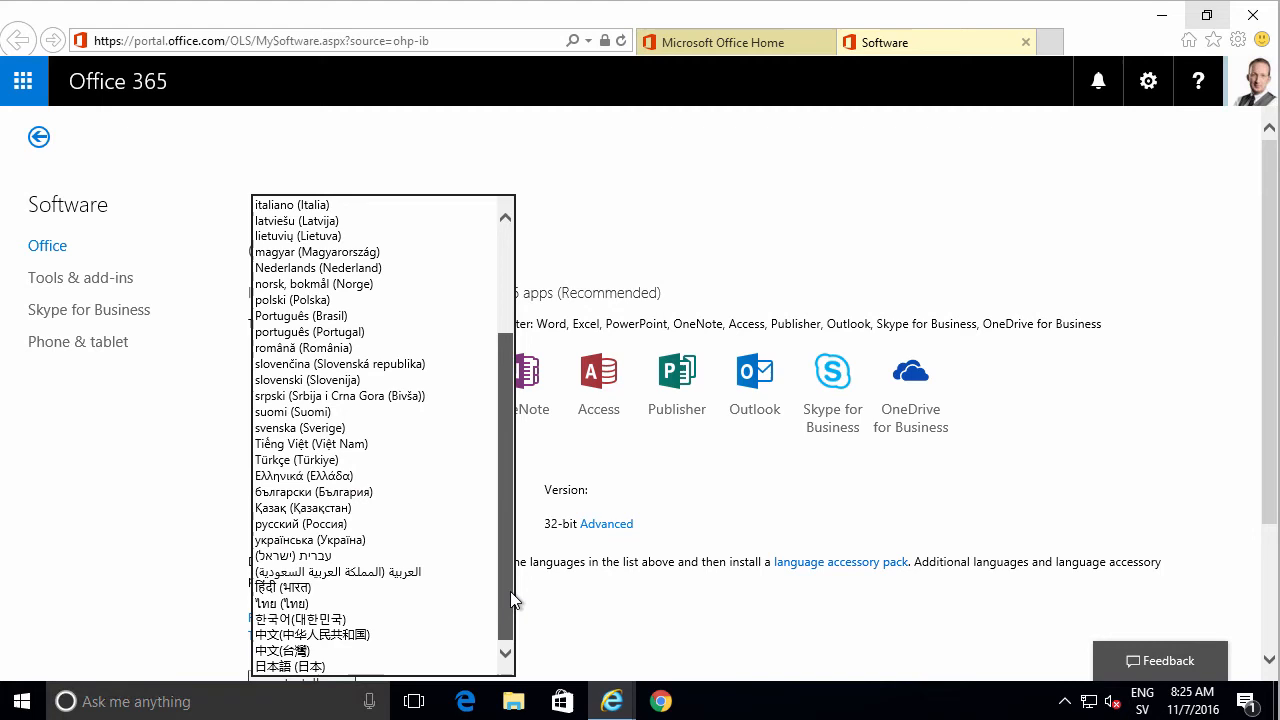
left_click(382, 523)
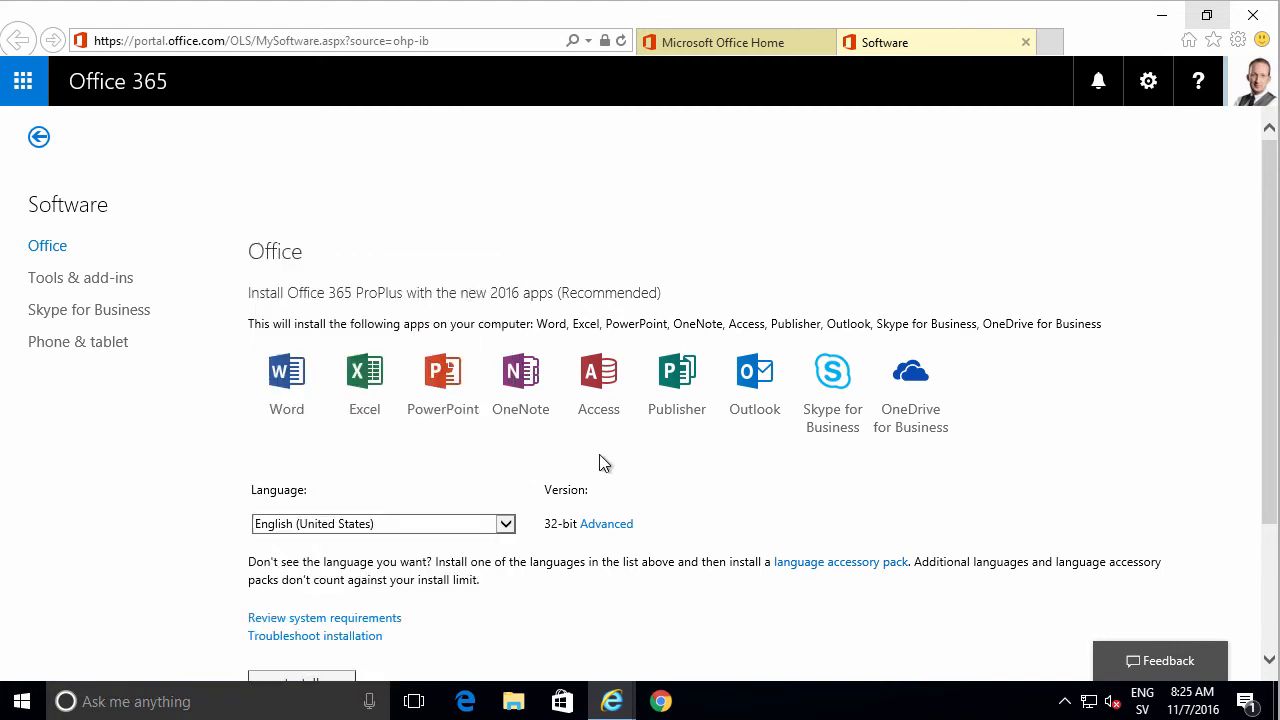
mouse_move(1275, 463)
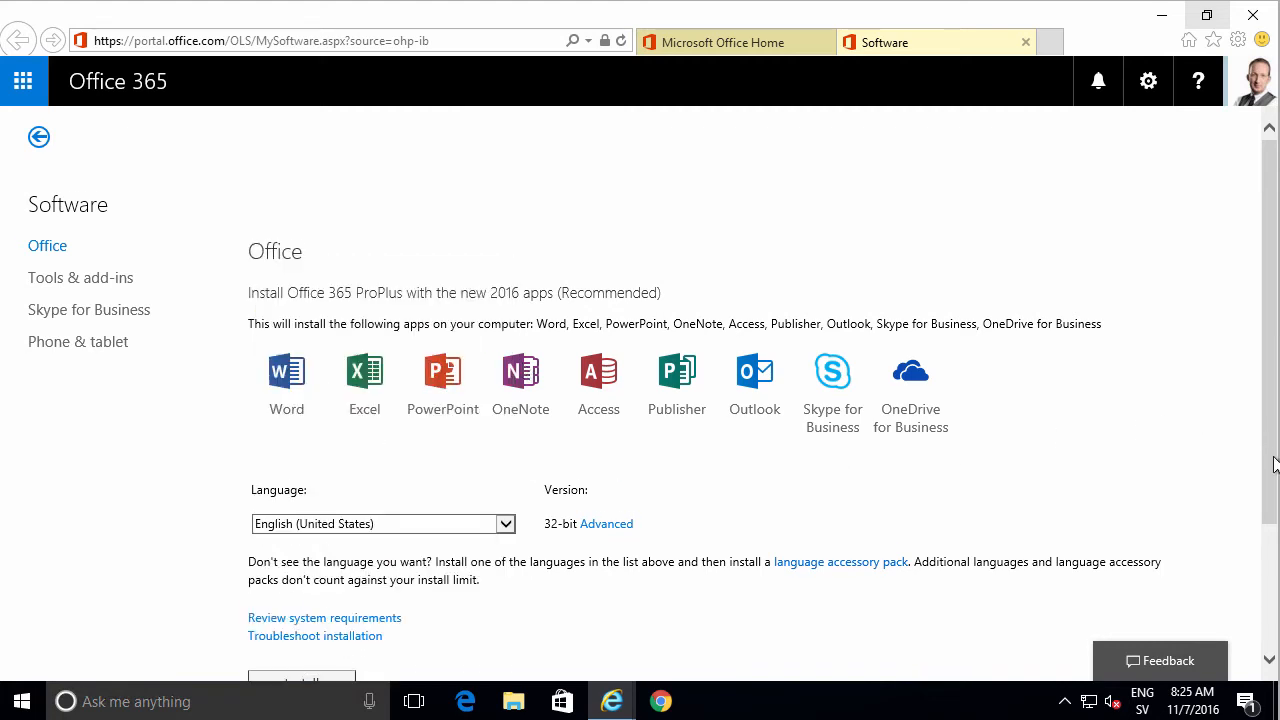
mouse_move(1024, 420)
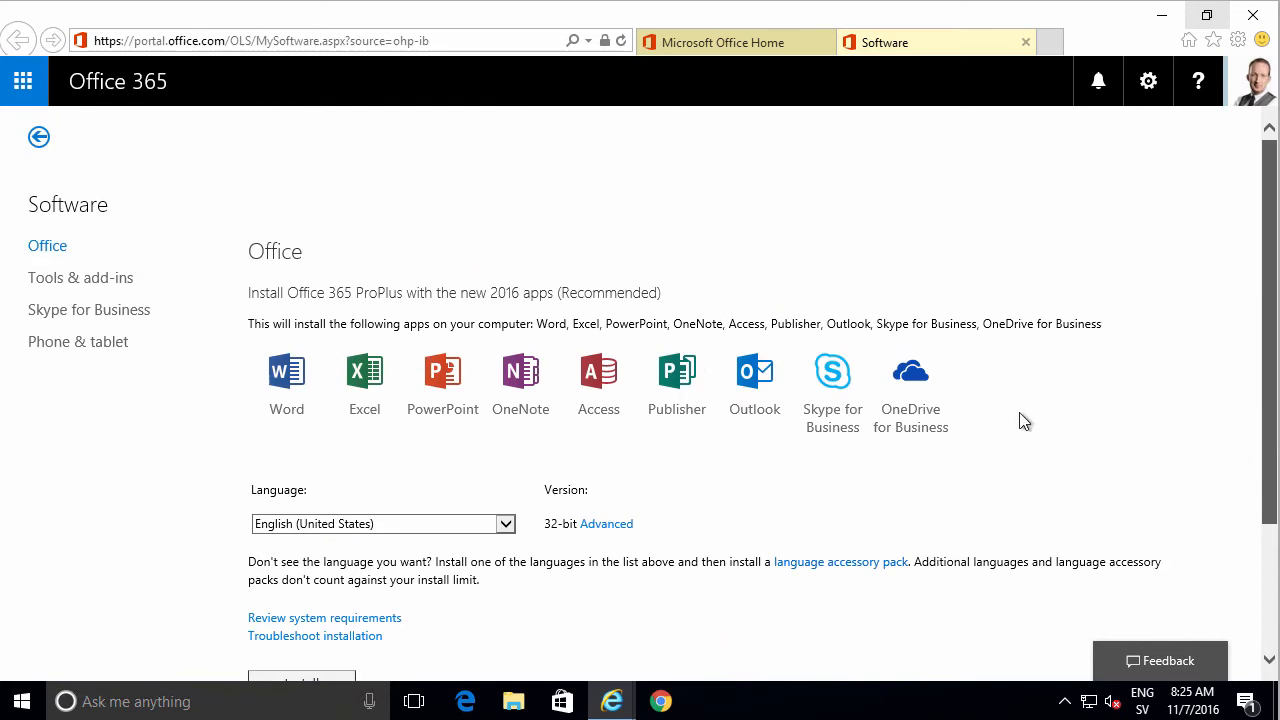
mouse_move(485, 292)
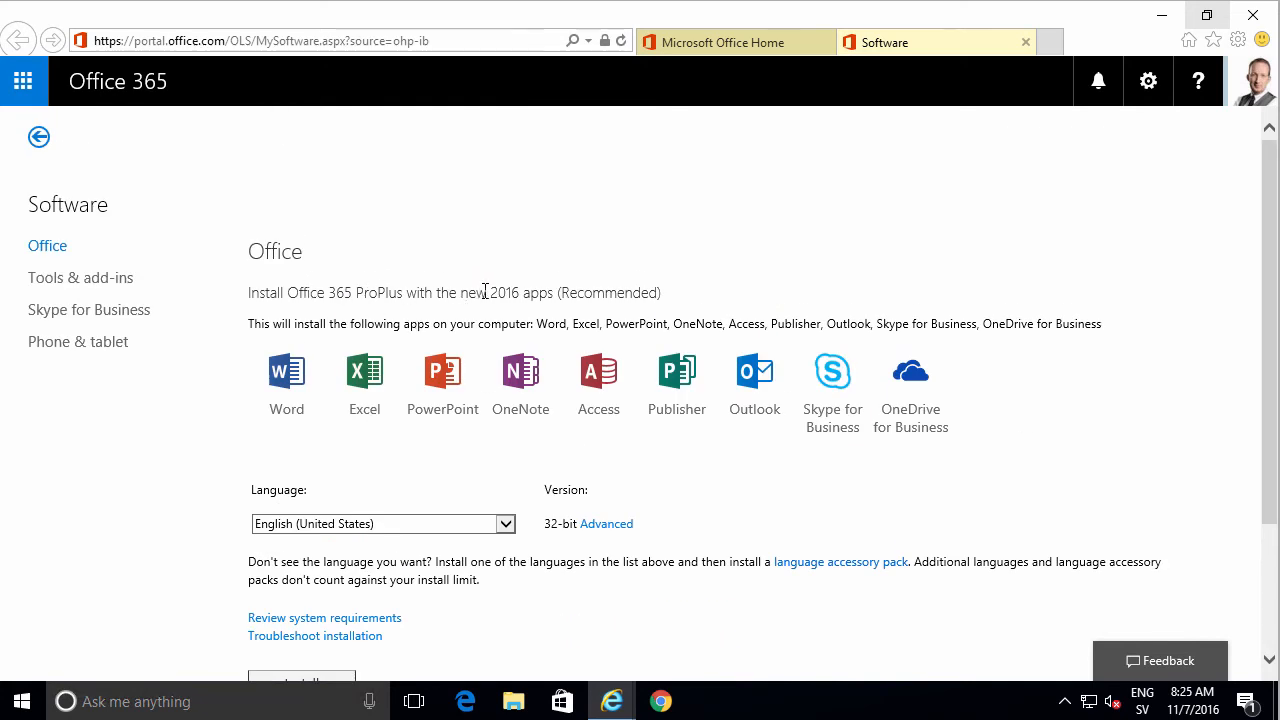
double_click(504, 293)
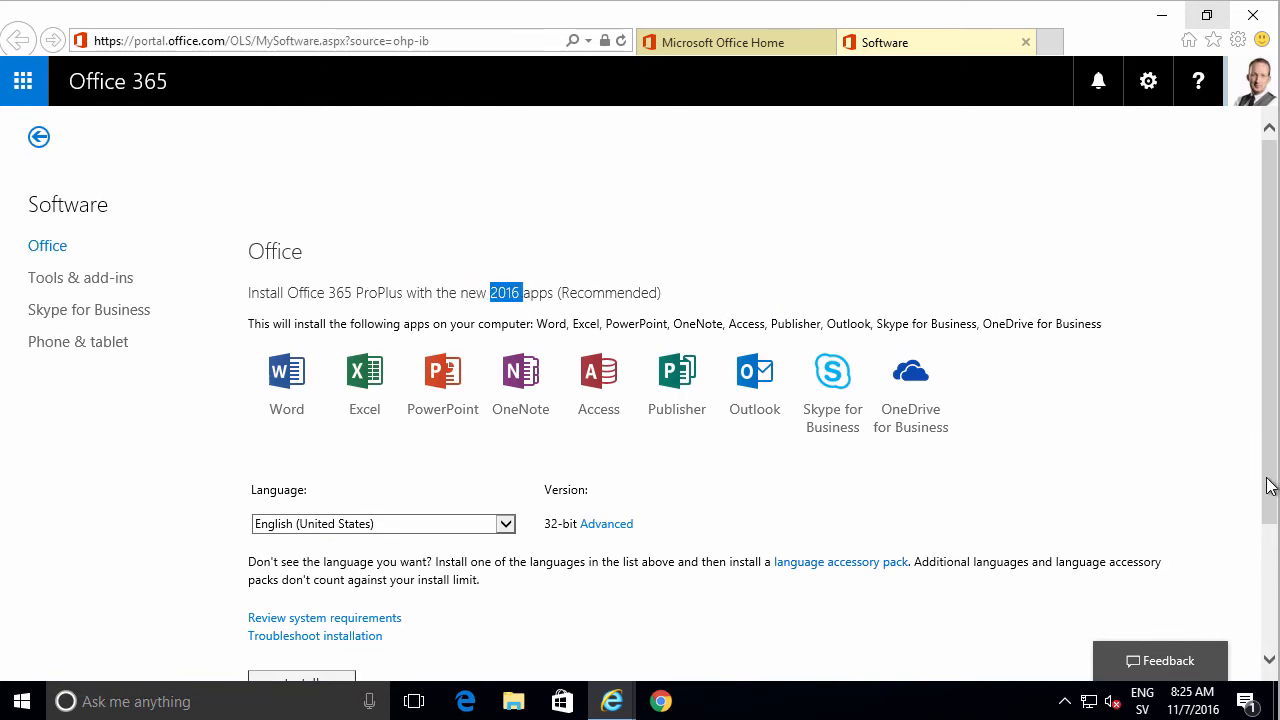
scroll("down", 3)
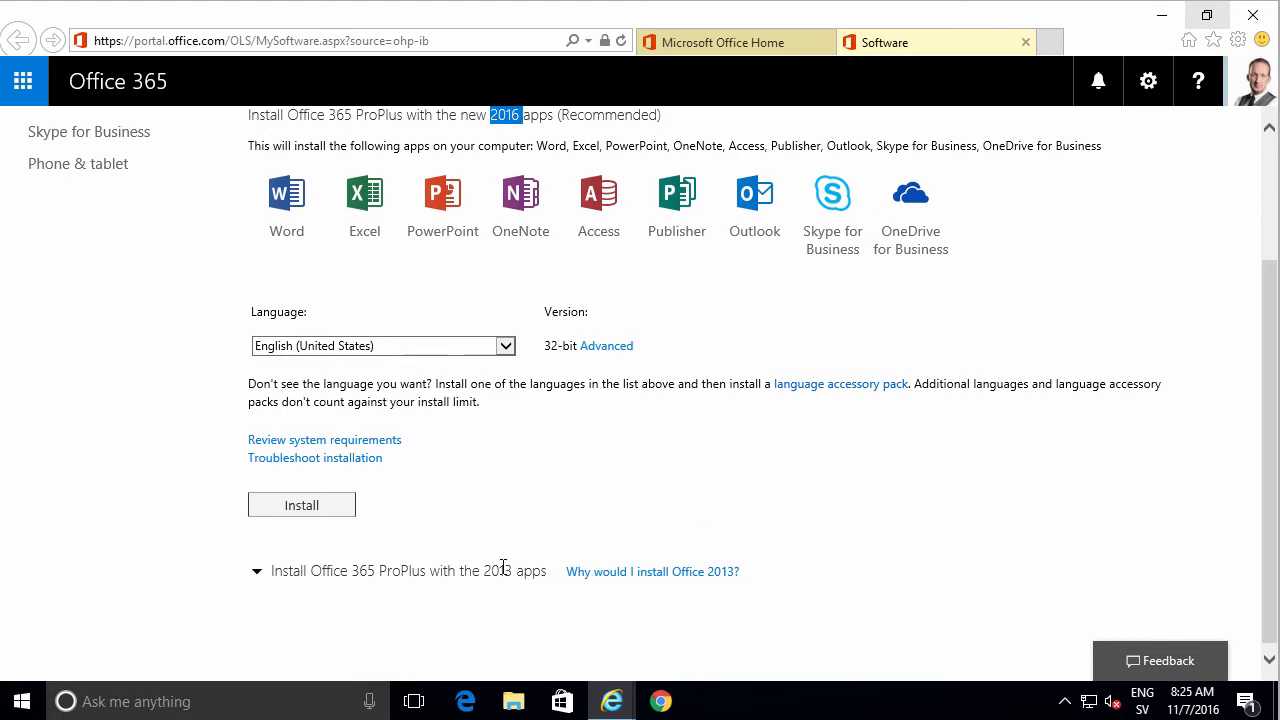
scroll("up", 3)
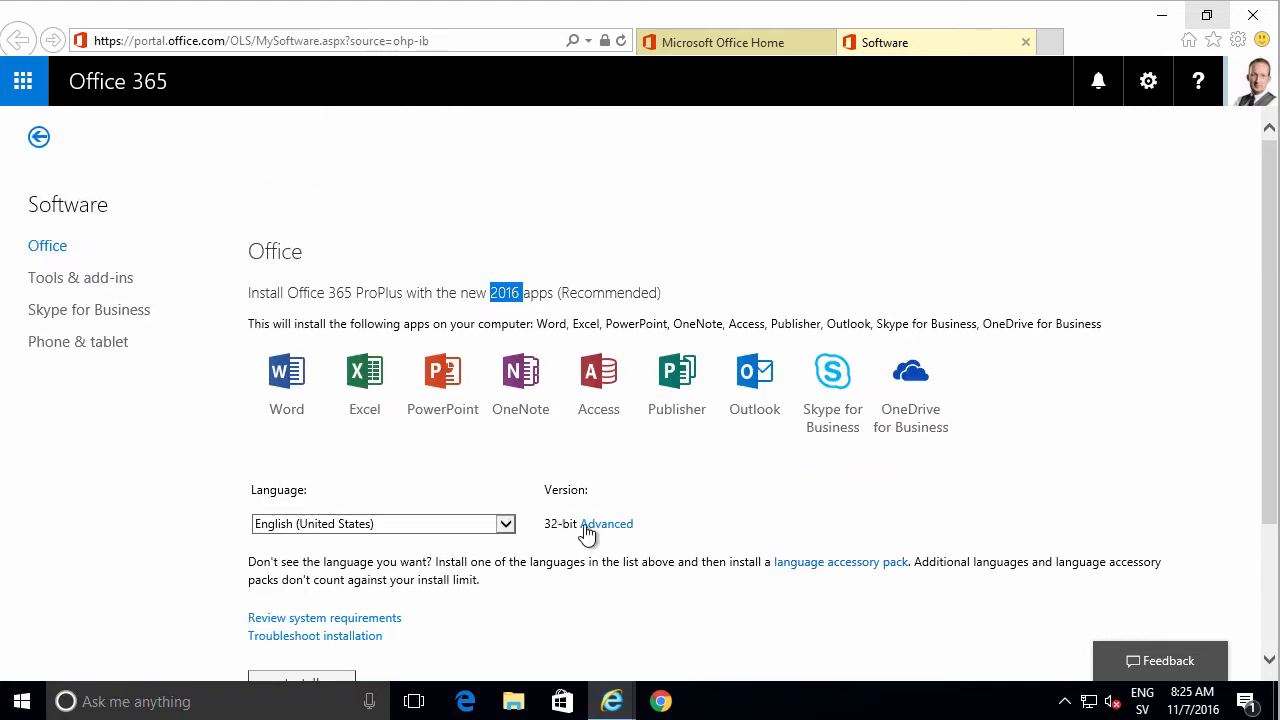
mouse_move(80, 277)
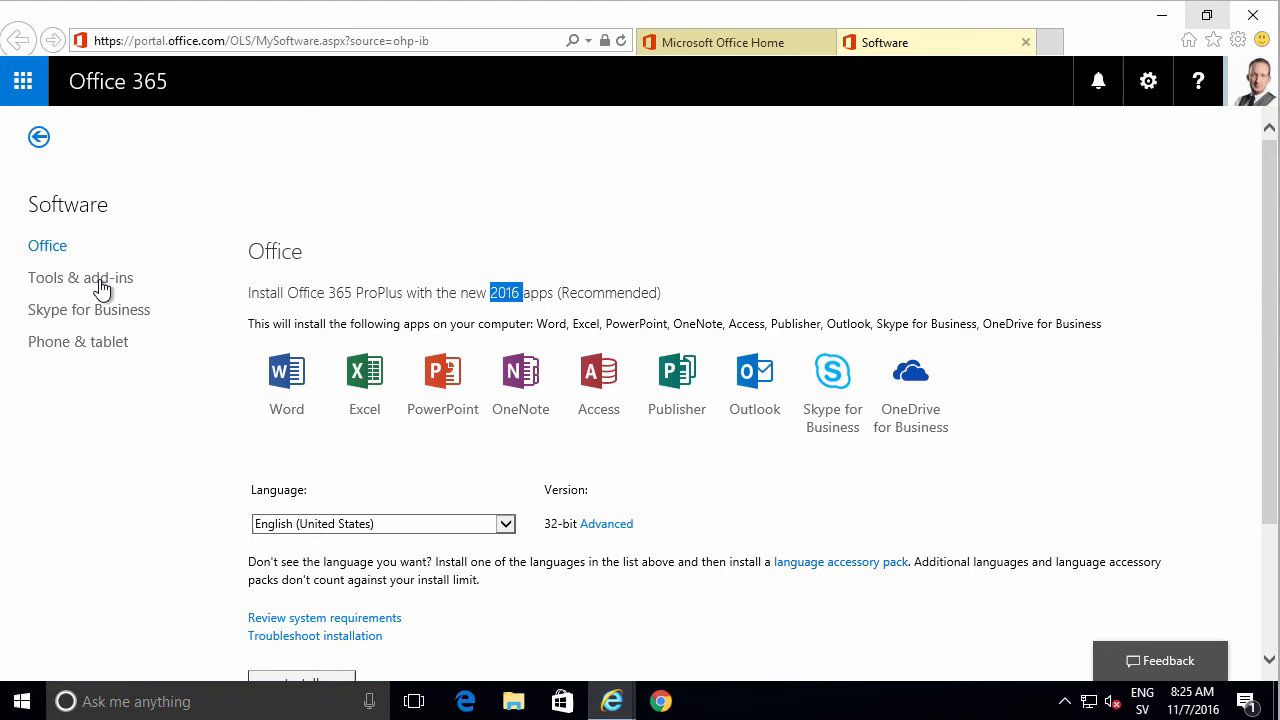
mouse_move(99, 352)
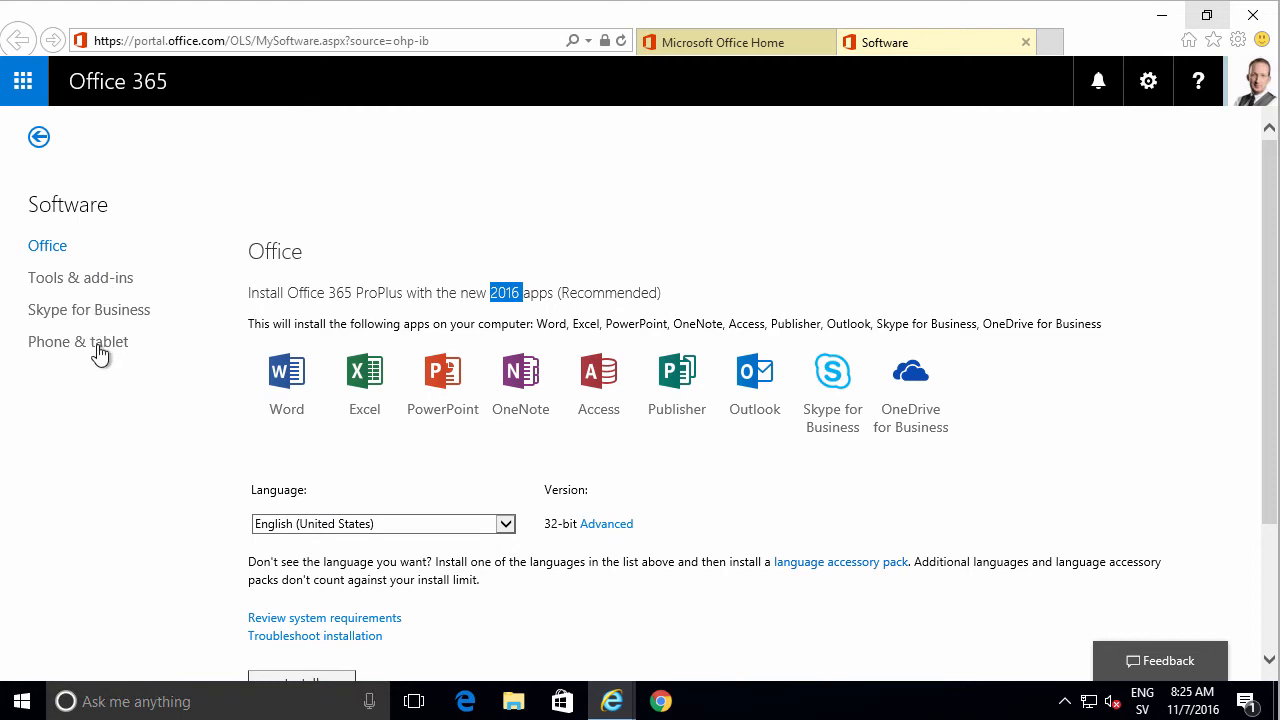
Browse the Phone & tablet downloads, then show the Tools & add-ins page.
left_click(78, 341)
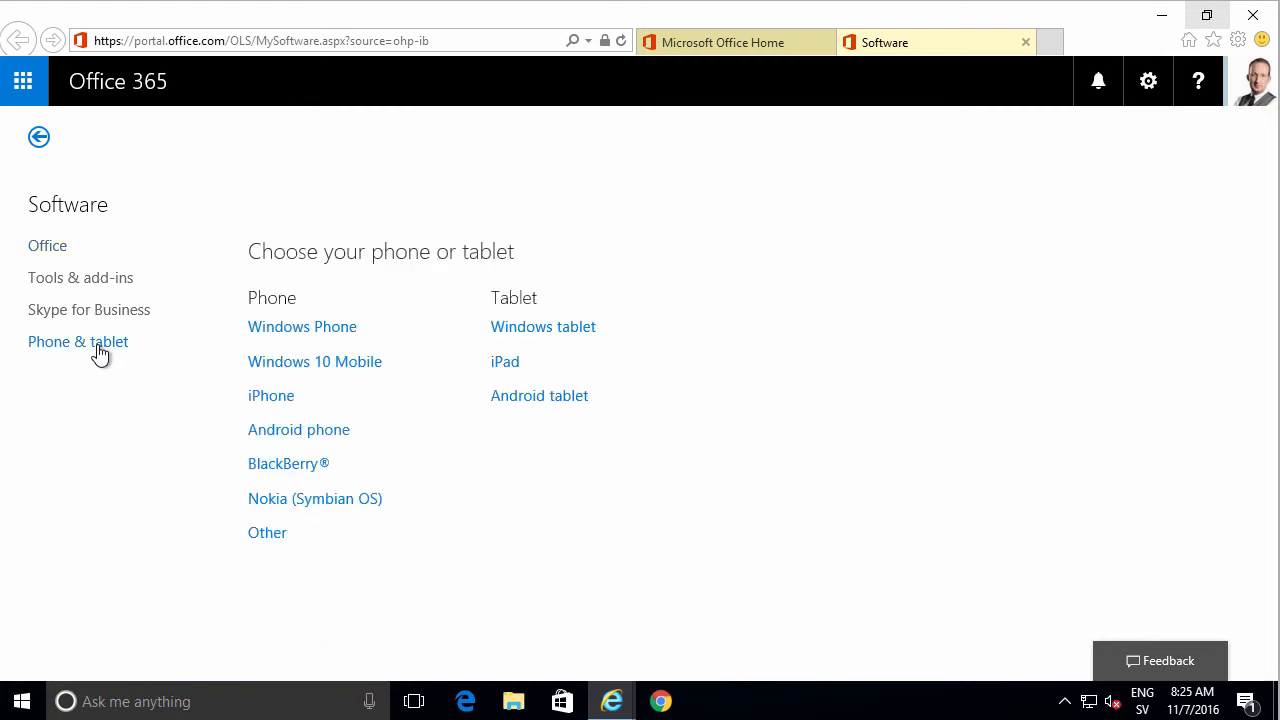
mouse_move(108, 296)
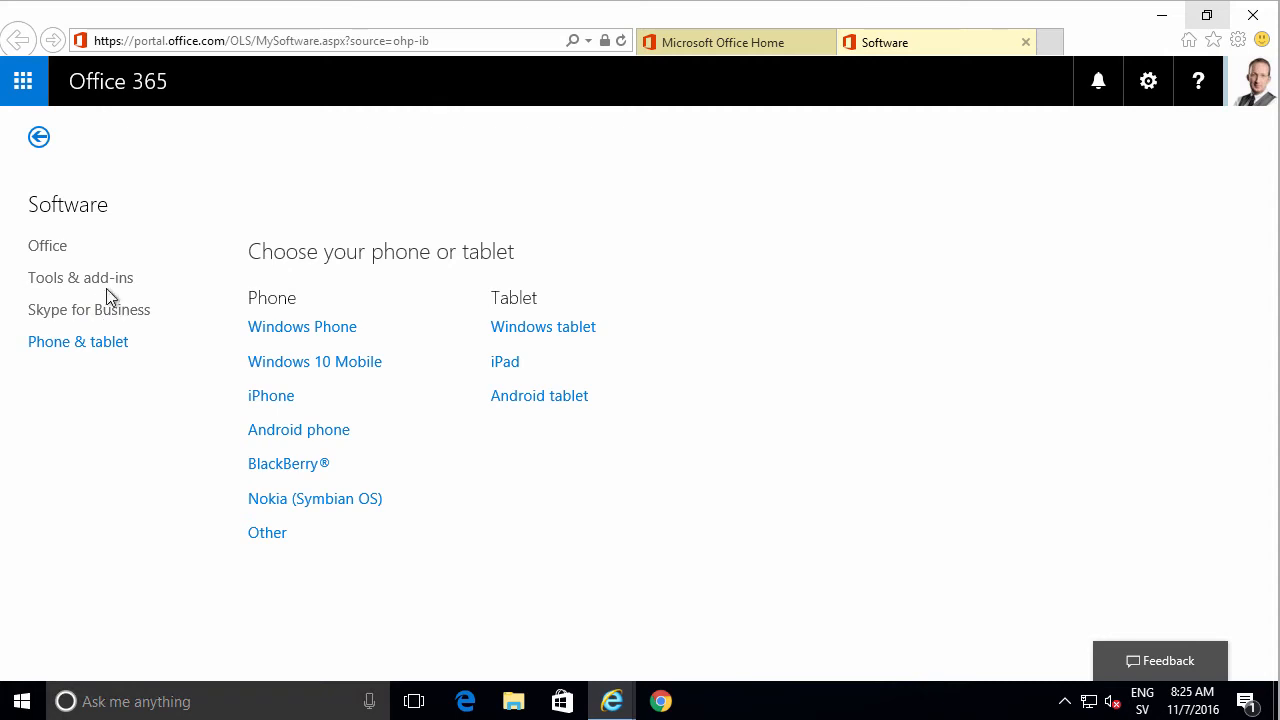
left_click(80, 277)
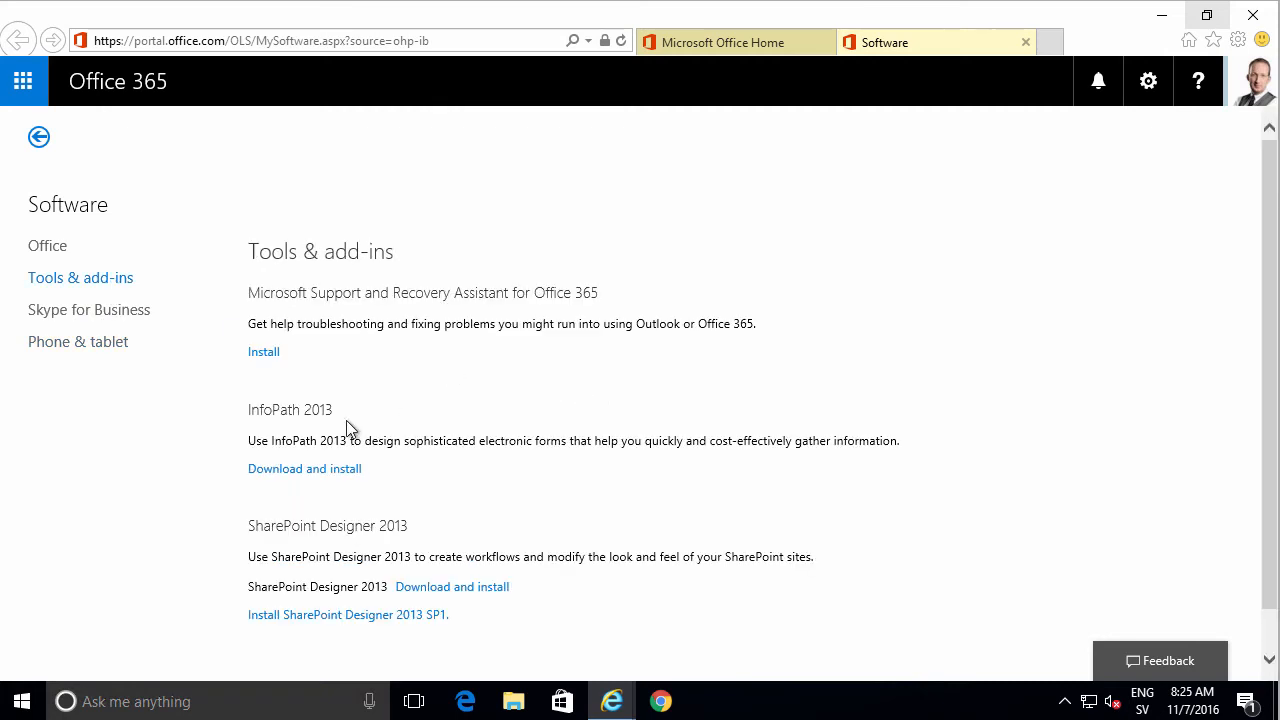
mouse_move(348, 614)
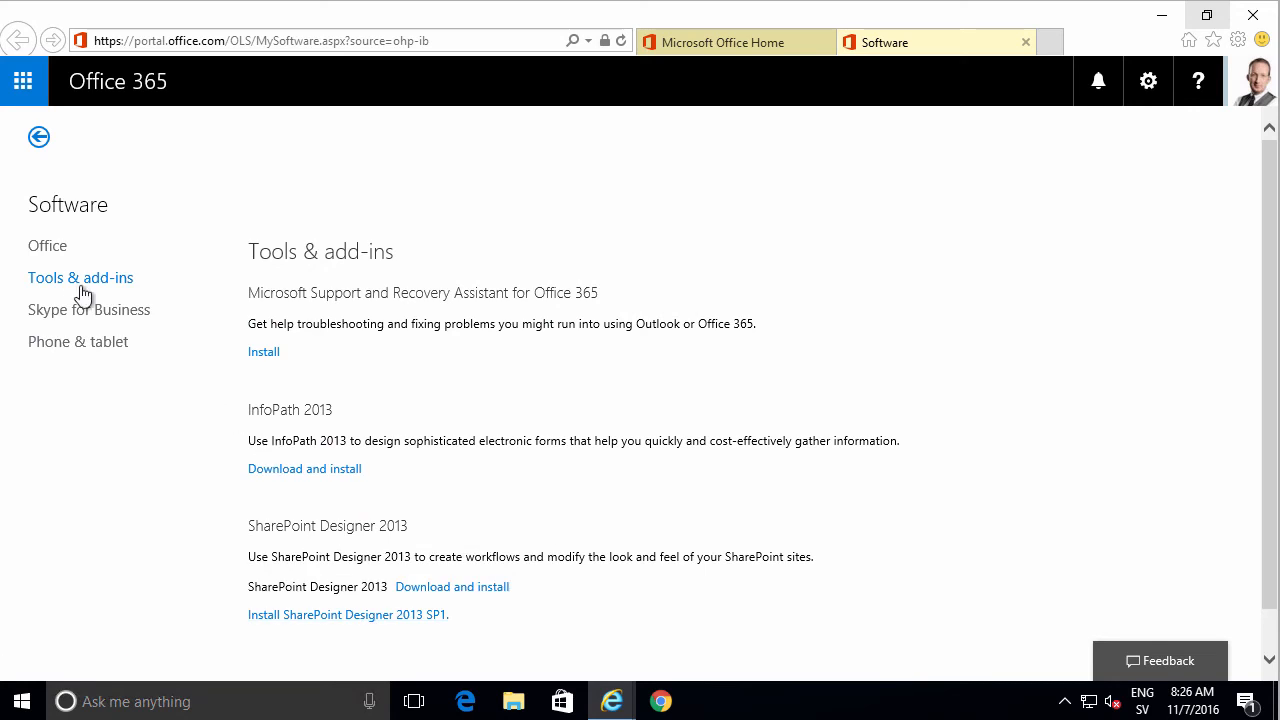
Install the Office 2016 apps and run the downloaded setup file.
left_click(47, 245)
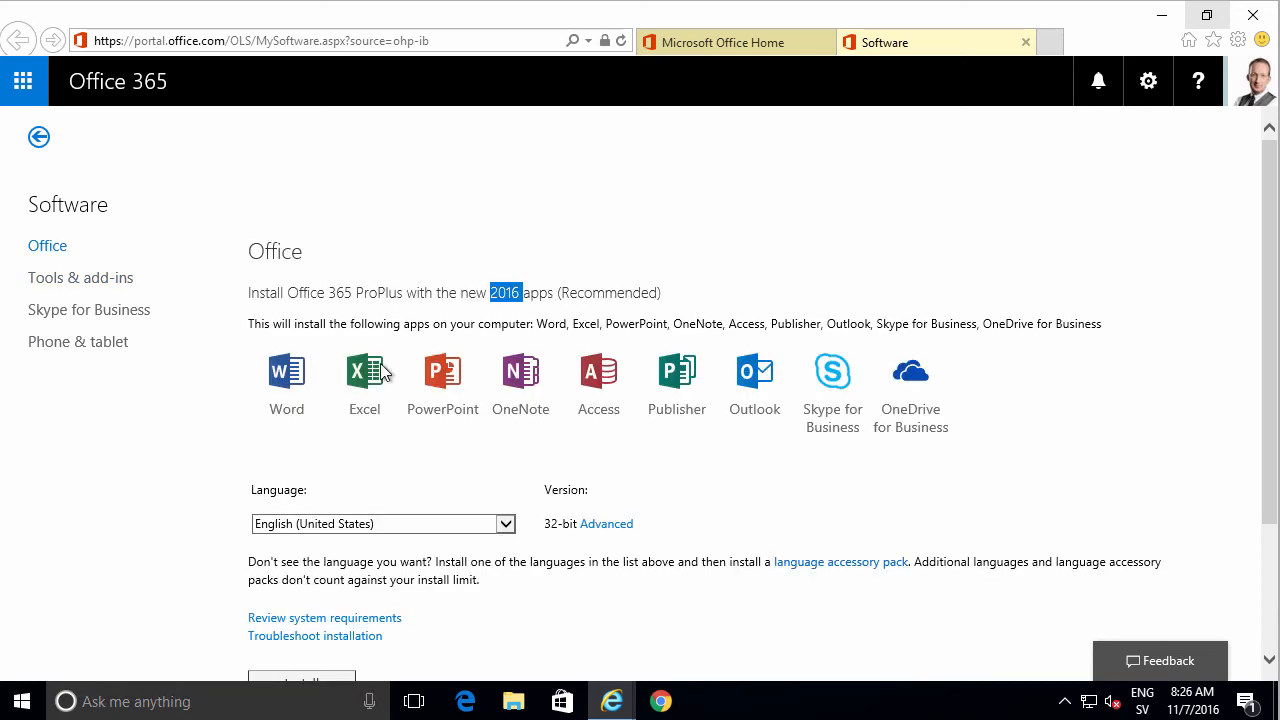
mouse_move(520, 318)
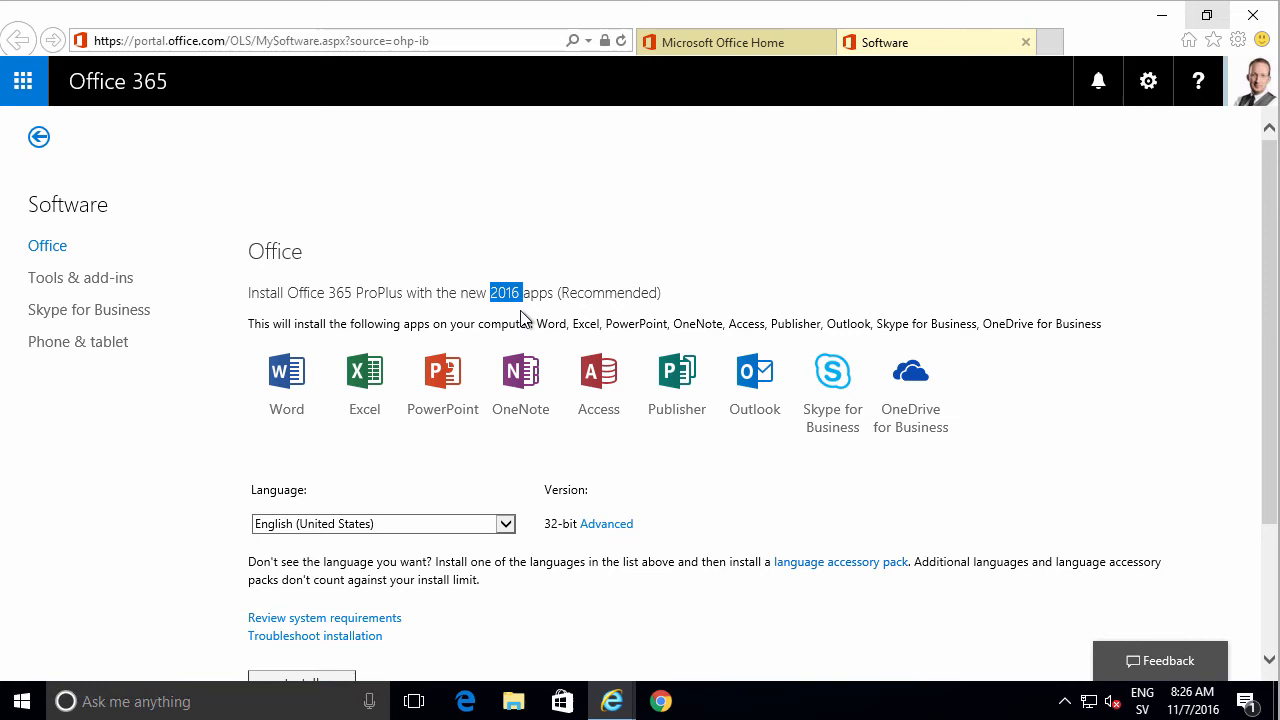
scroll("down", 3)
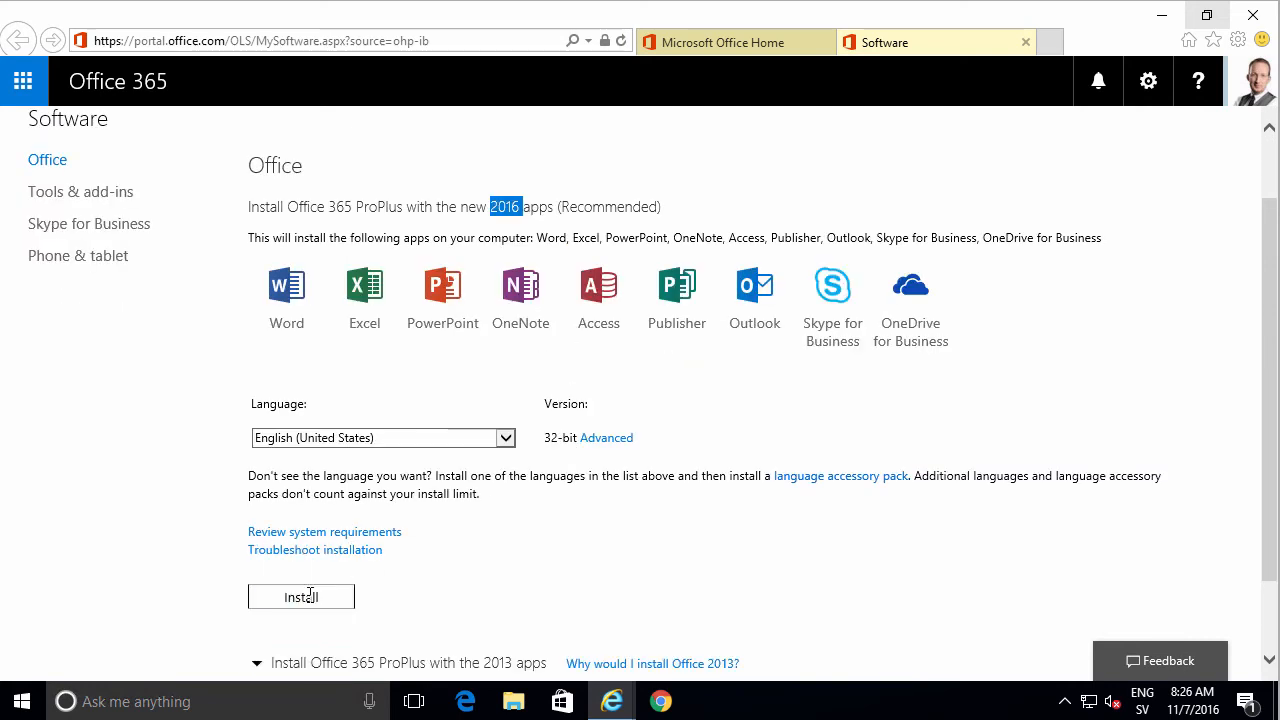
left_click(301, 596)
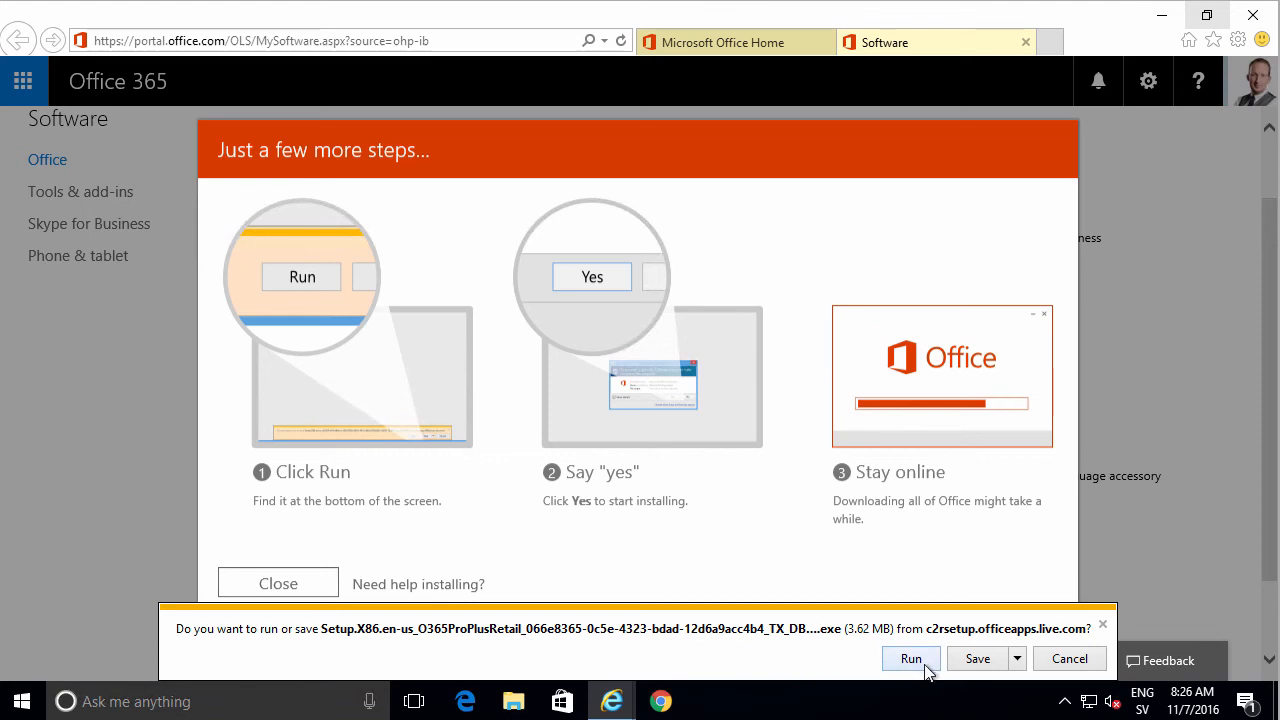
mouse_move(862, 645)
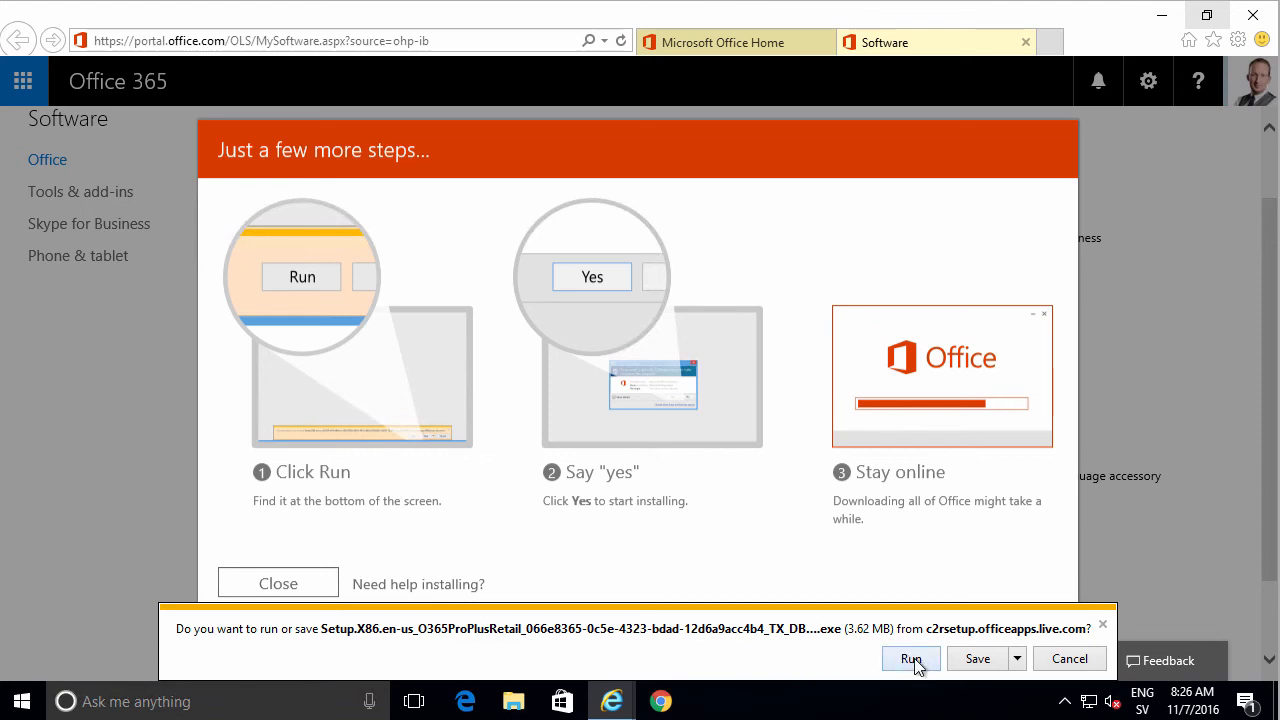
left_click(909, 658)
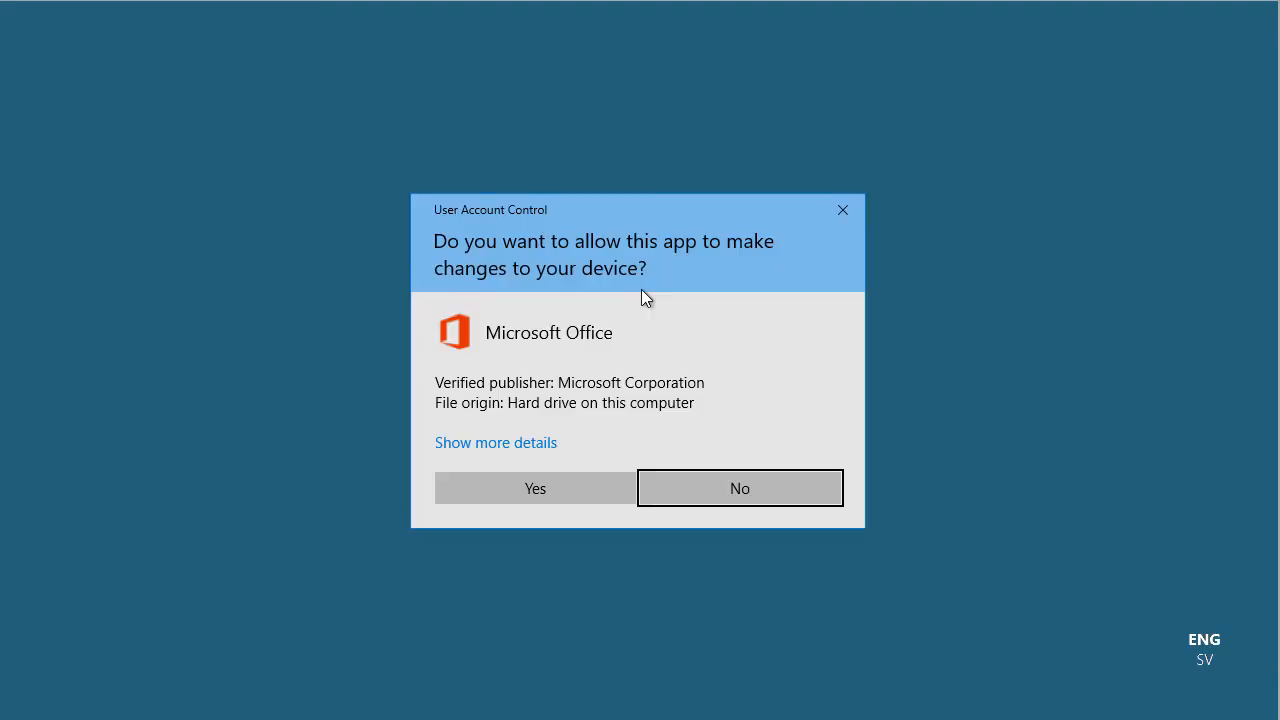
Approve the User Account Control prompt and let Office finish installing.
left_click(535, 488)
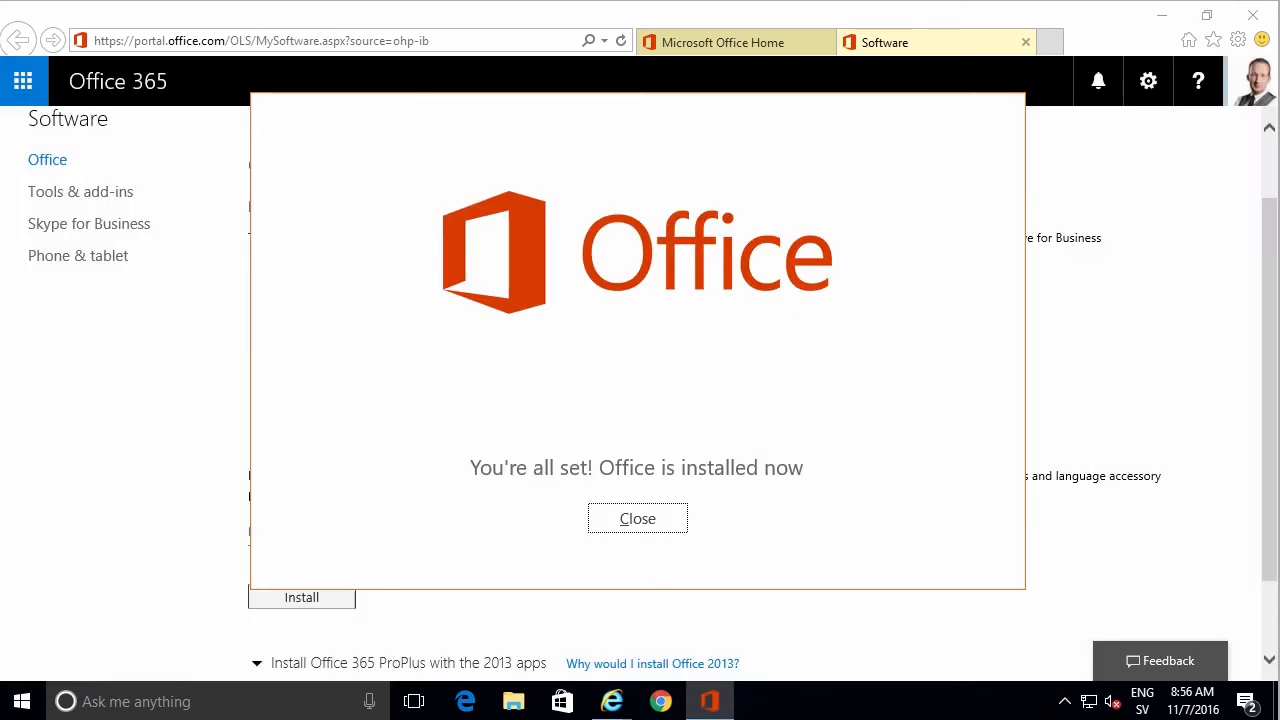
mouse_move(573, 297)
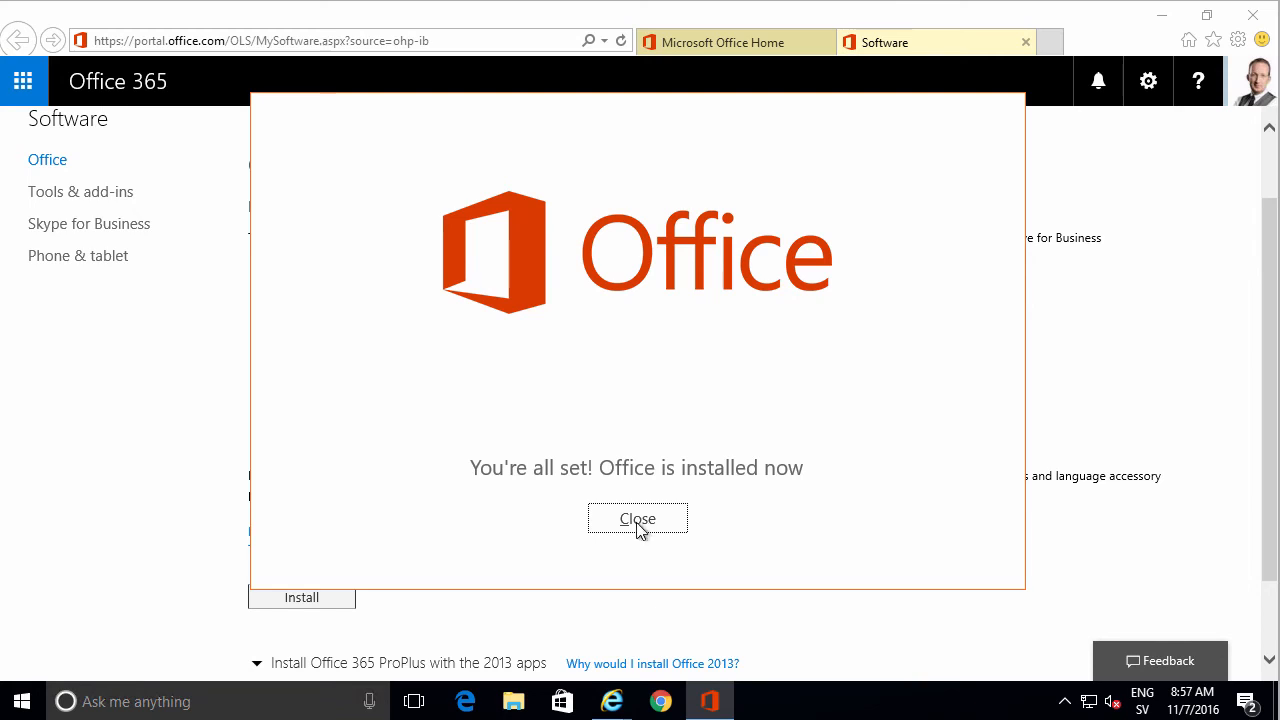
mouse_move(658, 530)
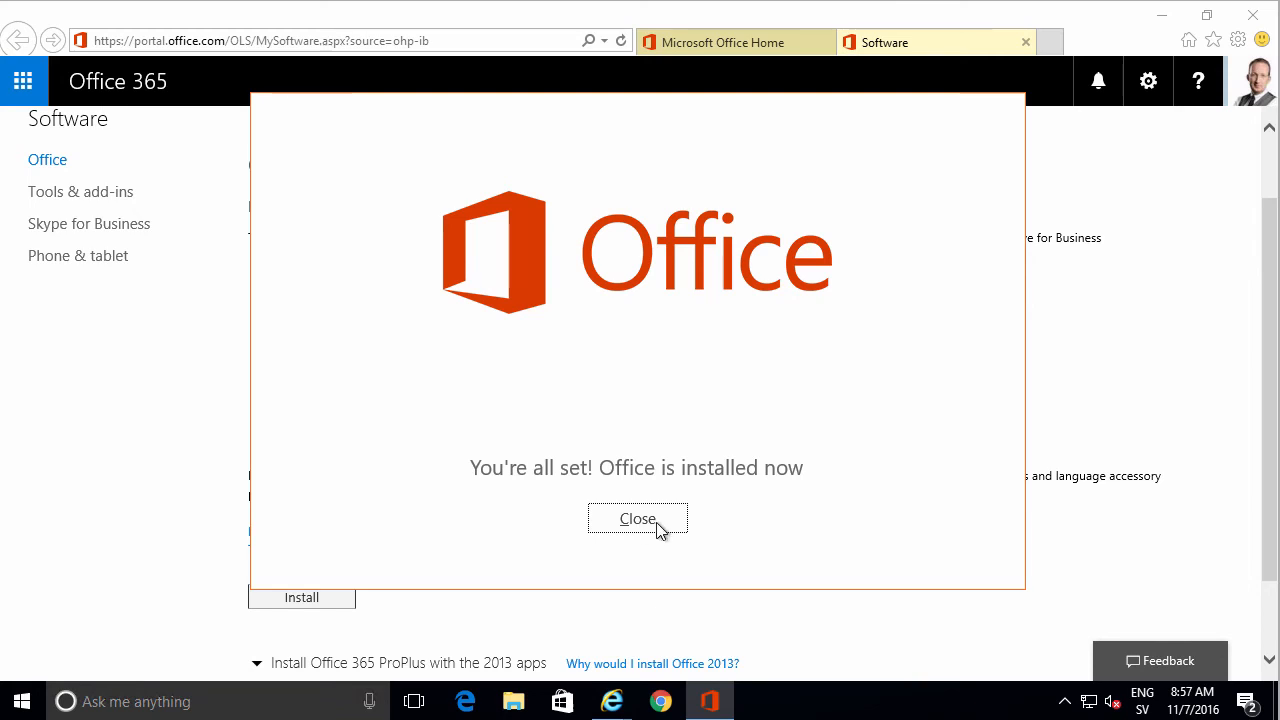
Close the install-complete notice and search the Start menu for 'wor'.
left_click(637, 518)
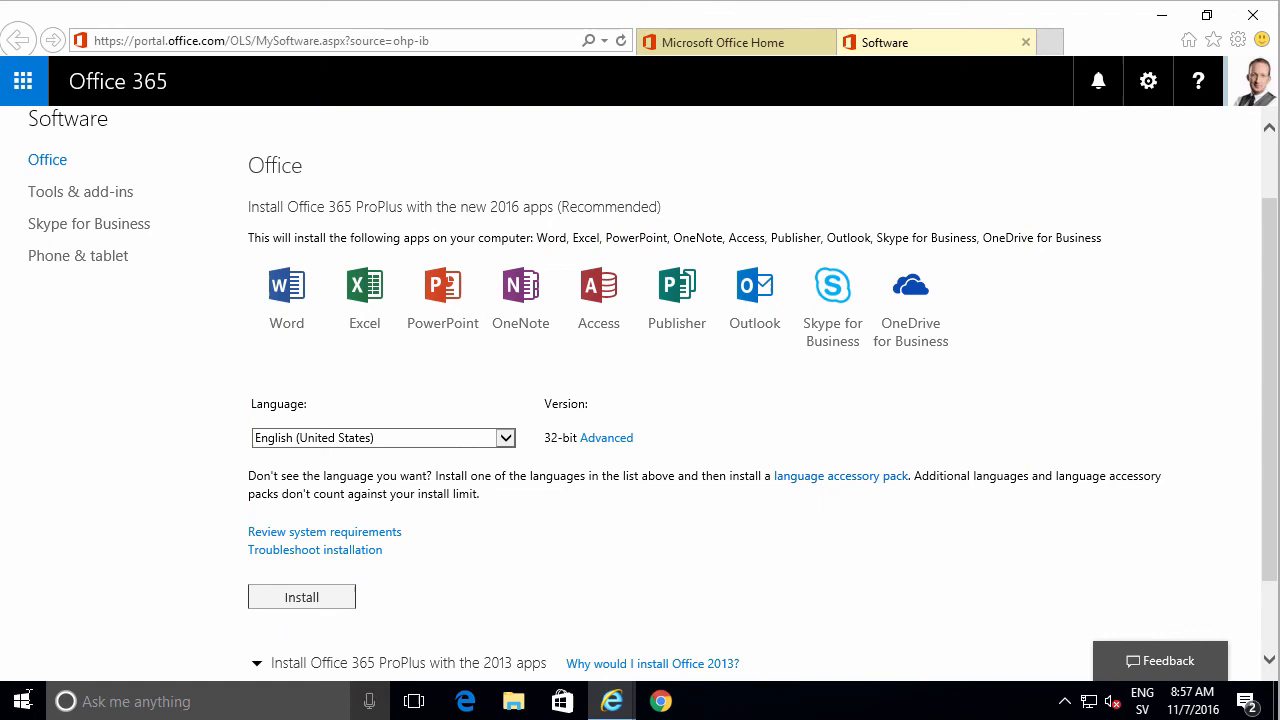
left_click(22, 700)
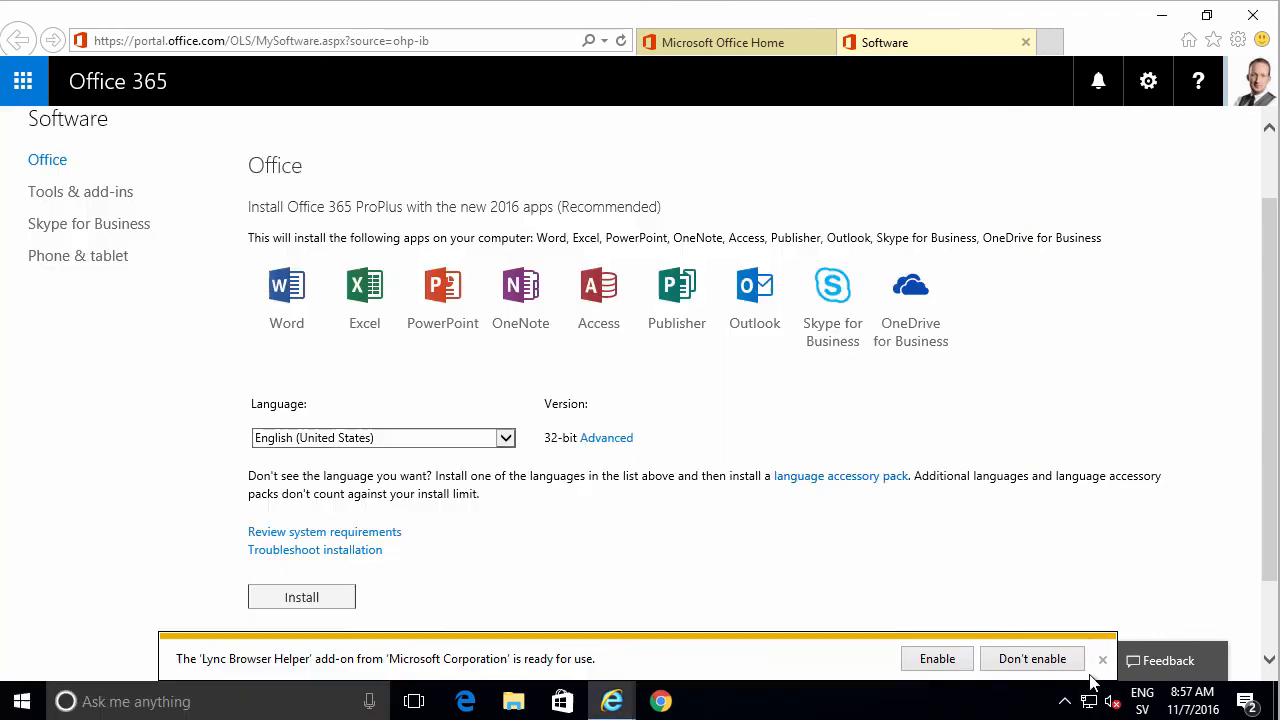
mouse_move(607, 668)
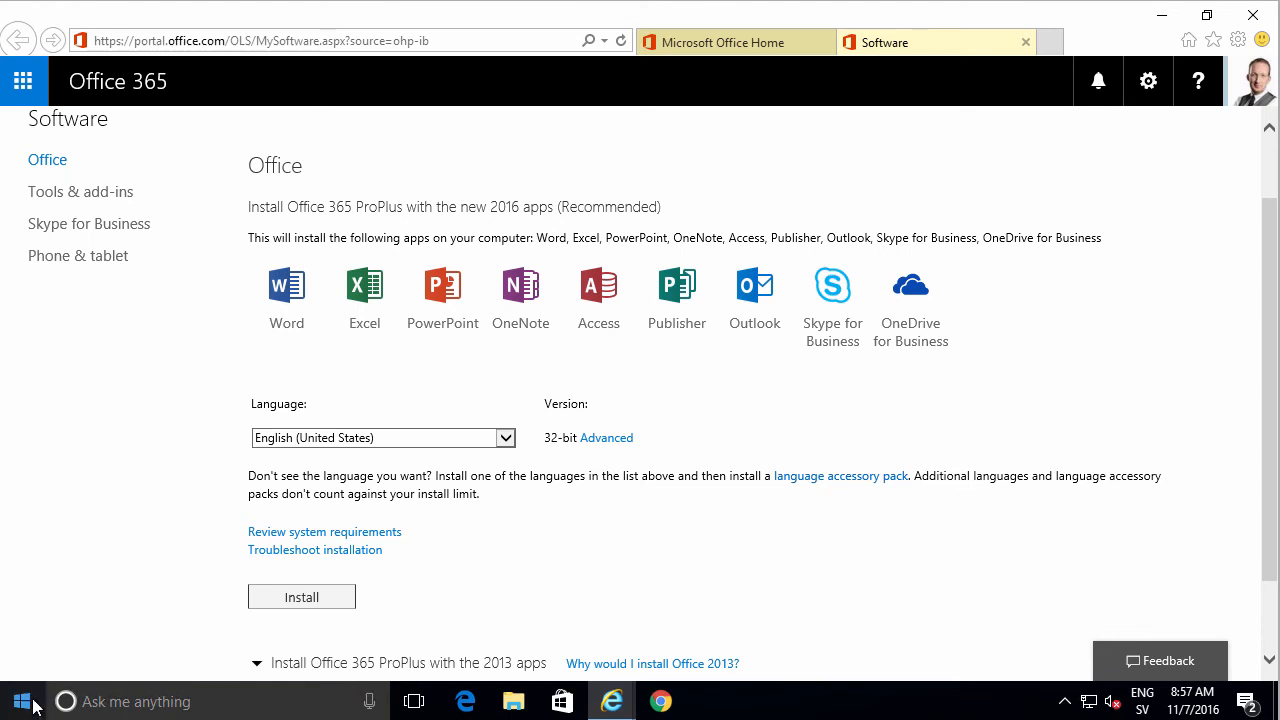
left_click(22, 701)
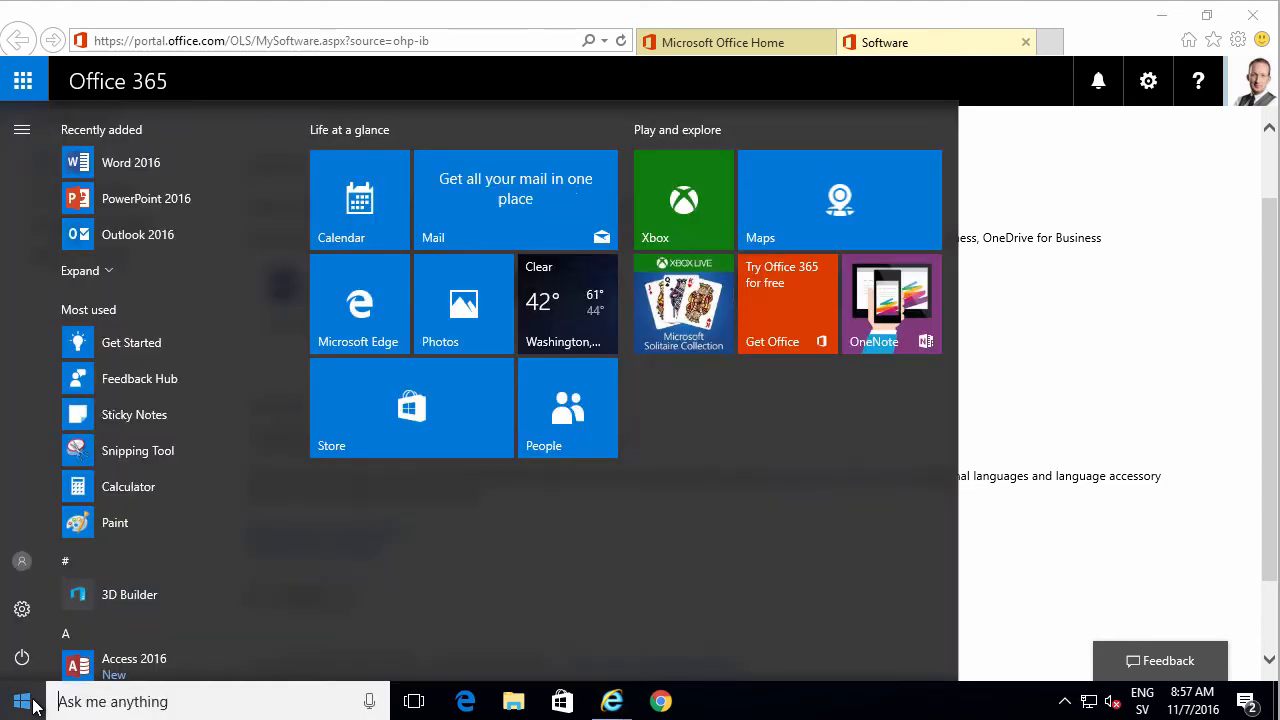
type("wor")
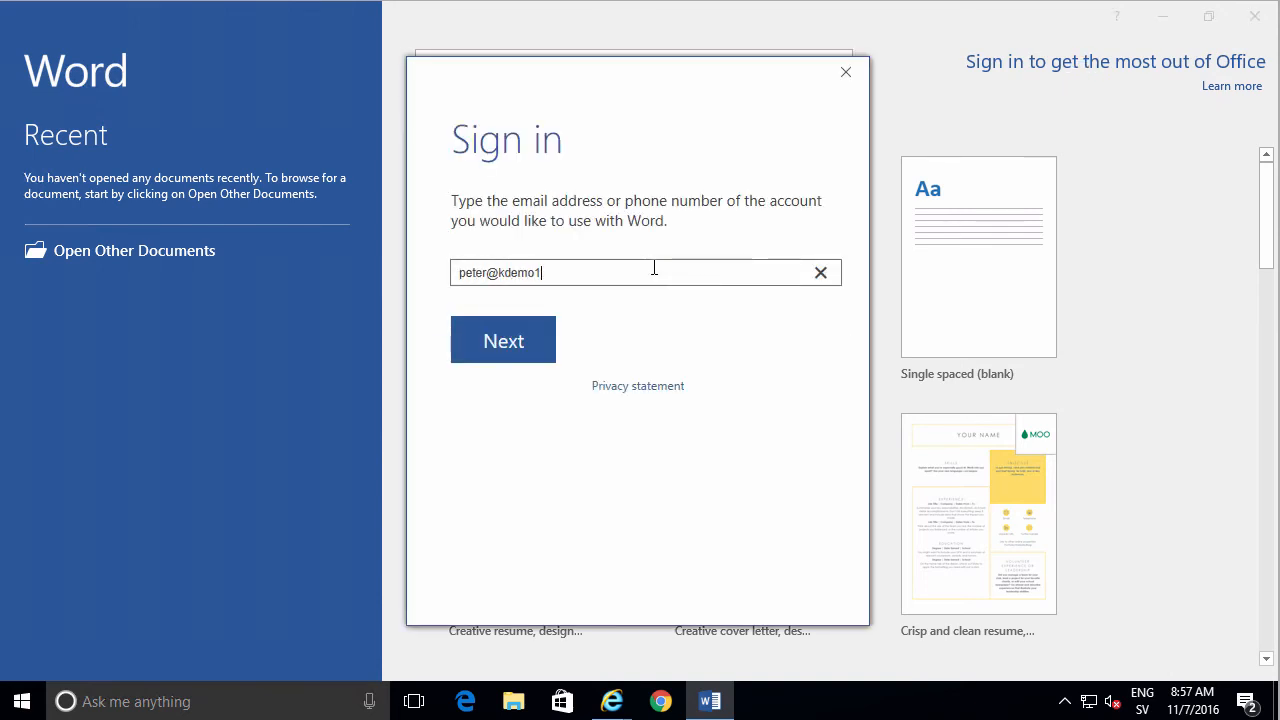
Sign into Word with the work email, accept the license, and create a blank document.
type("2.onmicrosoft")
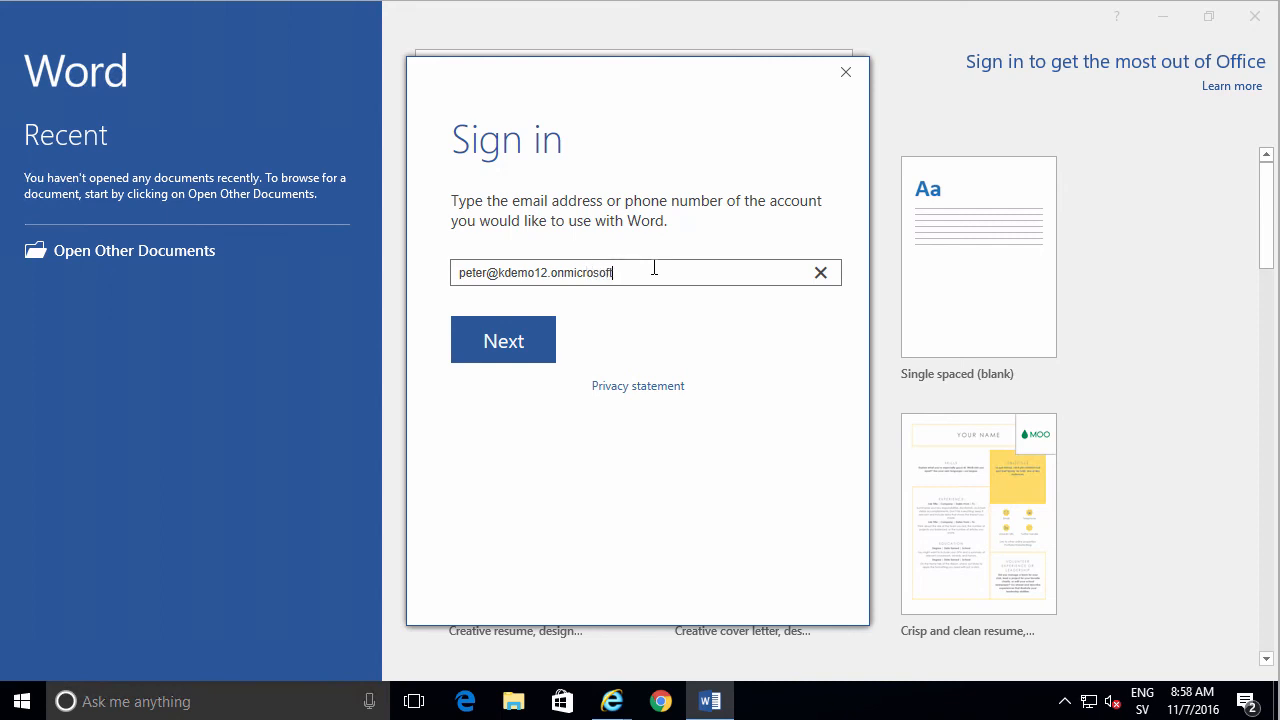
type(".com")
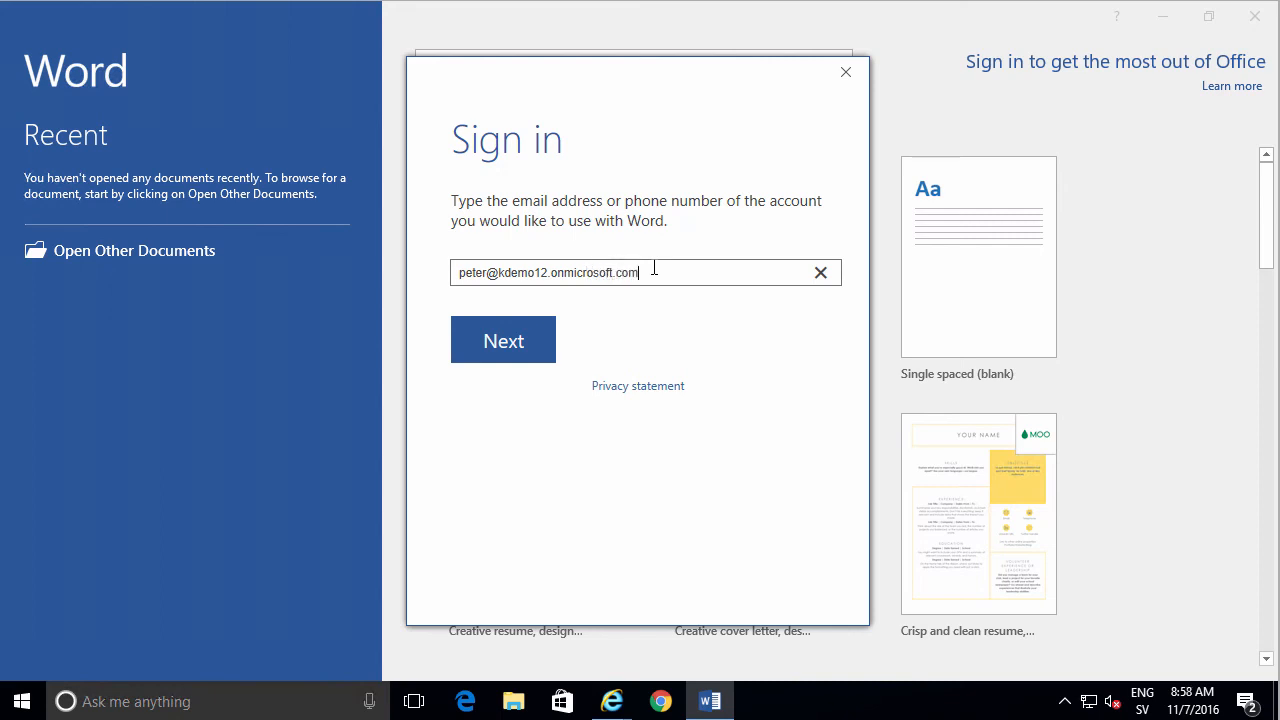
left_click(503, 340)
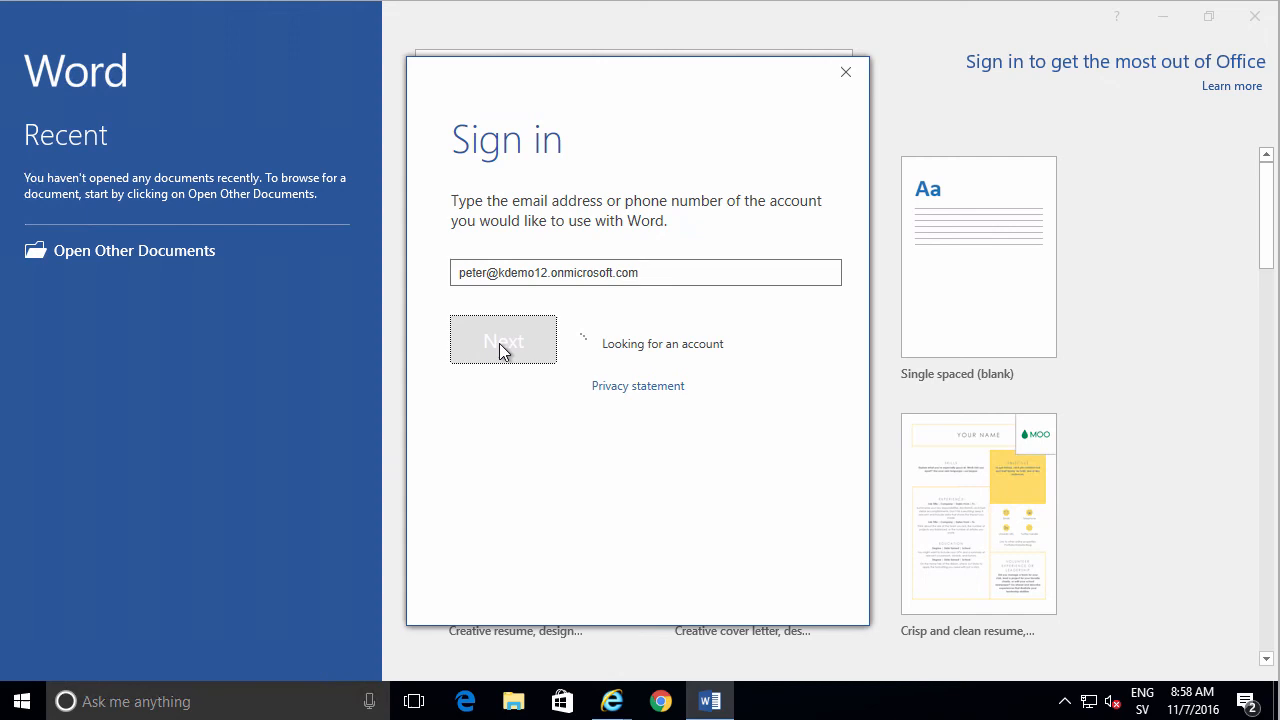
left_click(503, 339)
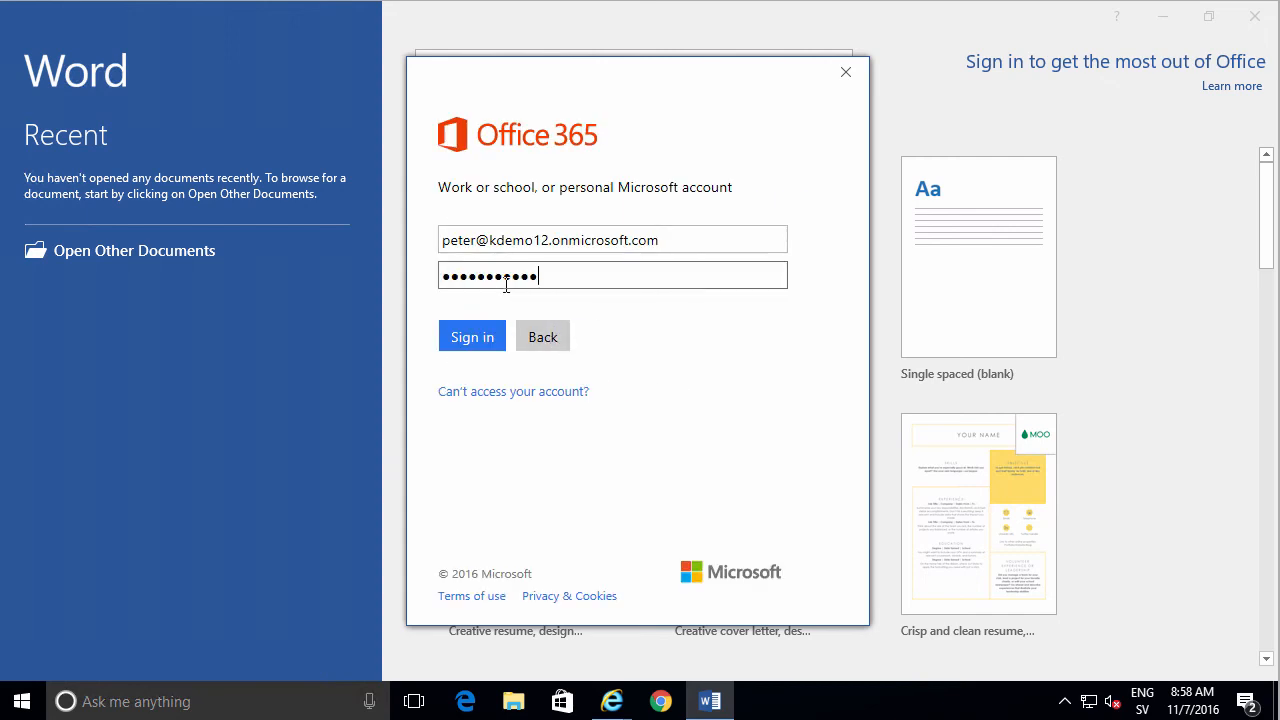
left_click(472, 336)
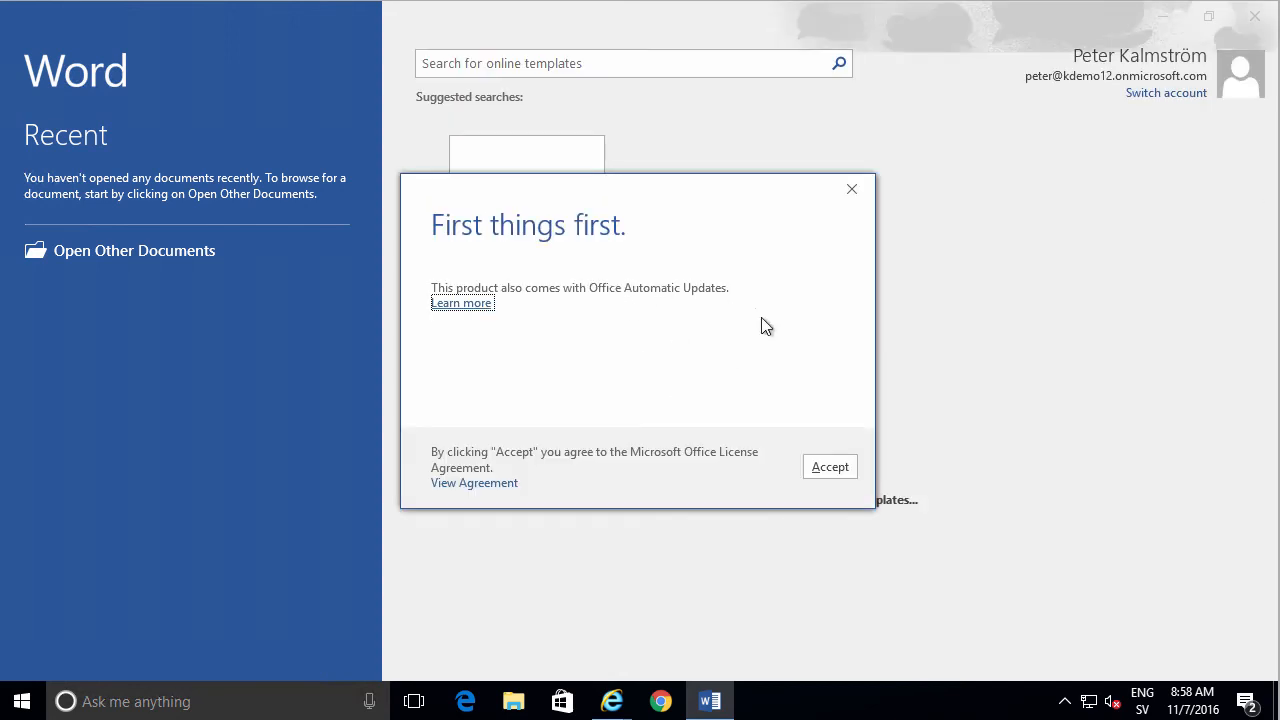
left_click(829, 466)
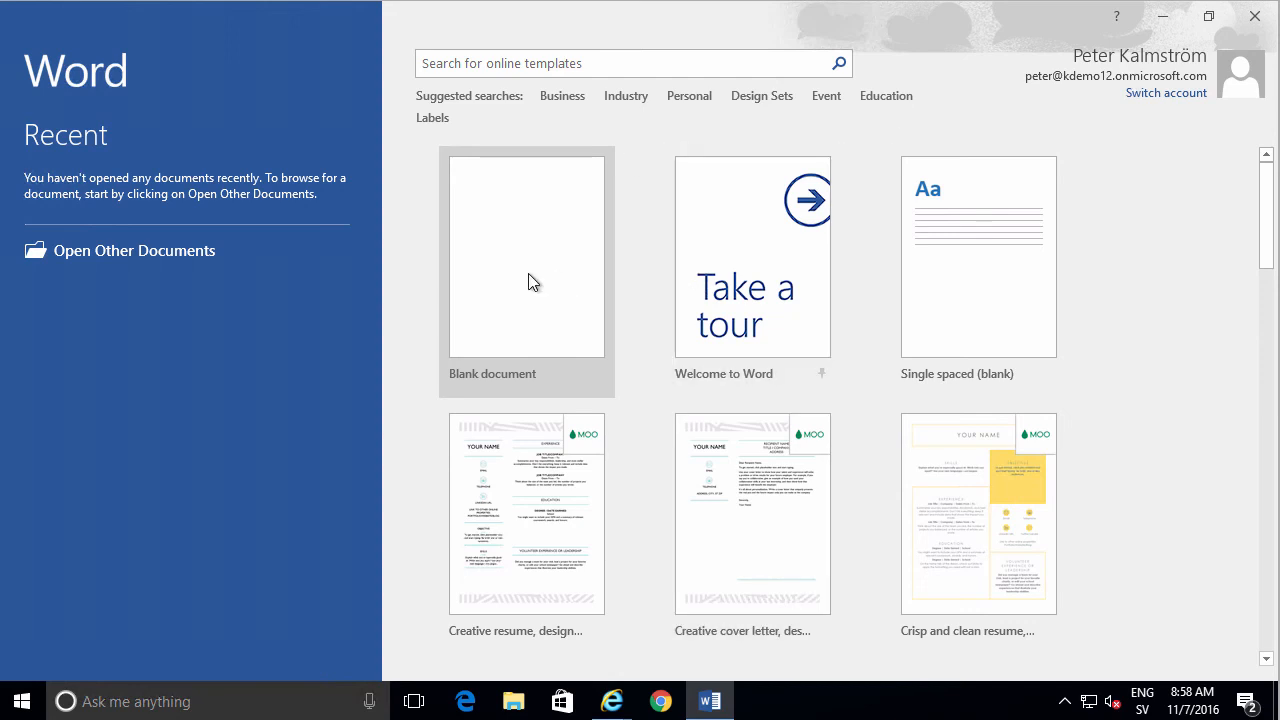
left_click(526, 255)
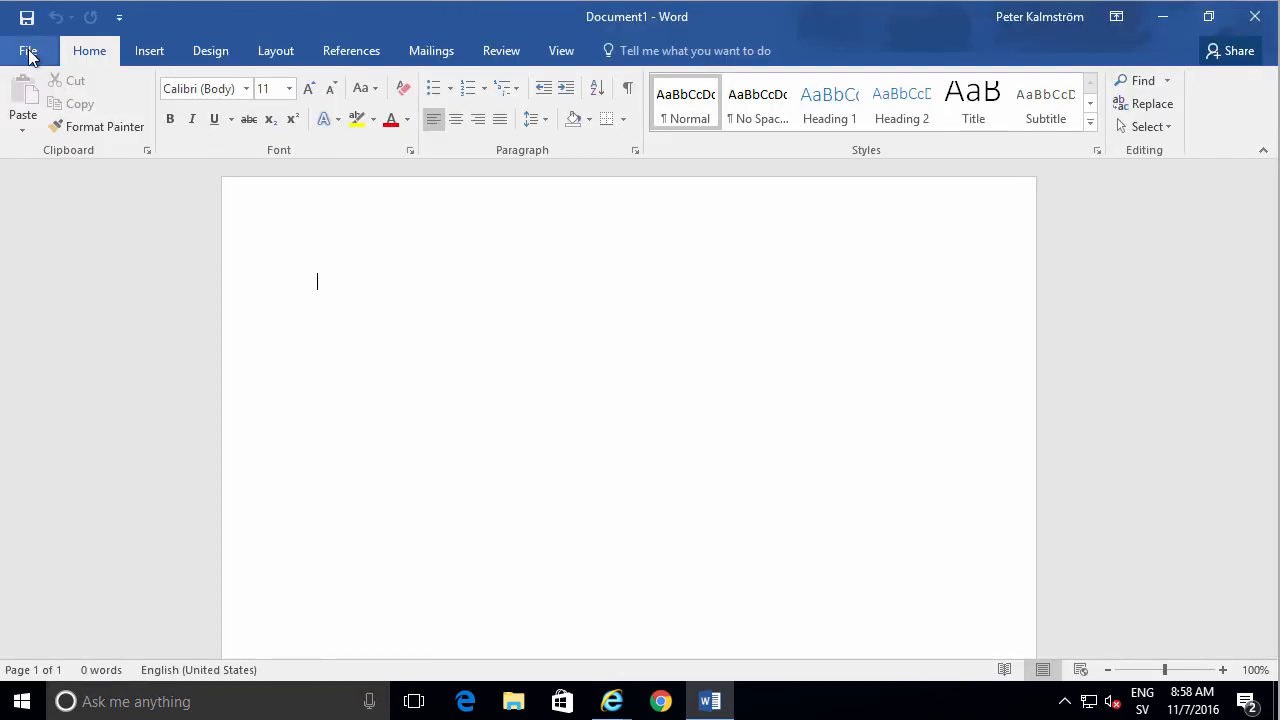
Open File > Save As and browse the SharePoint Sites location.
left_click(28, 51)
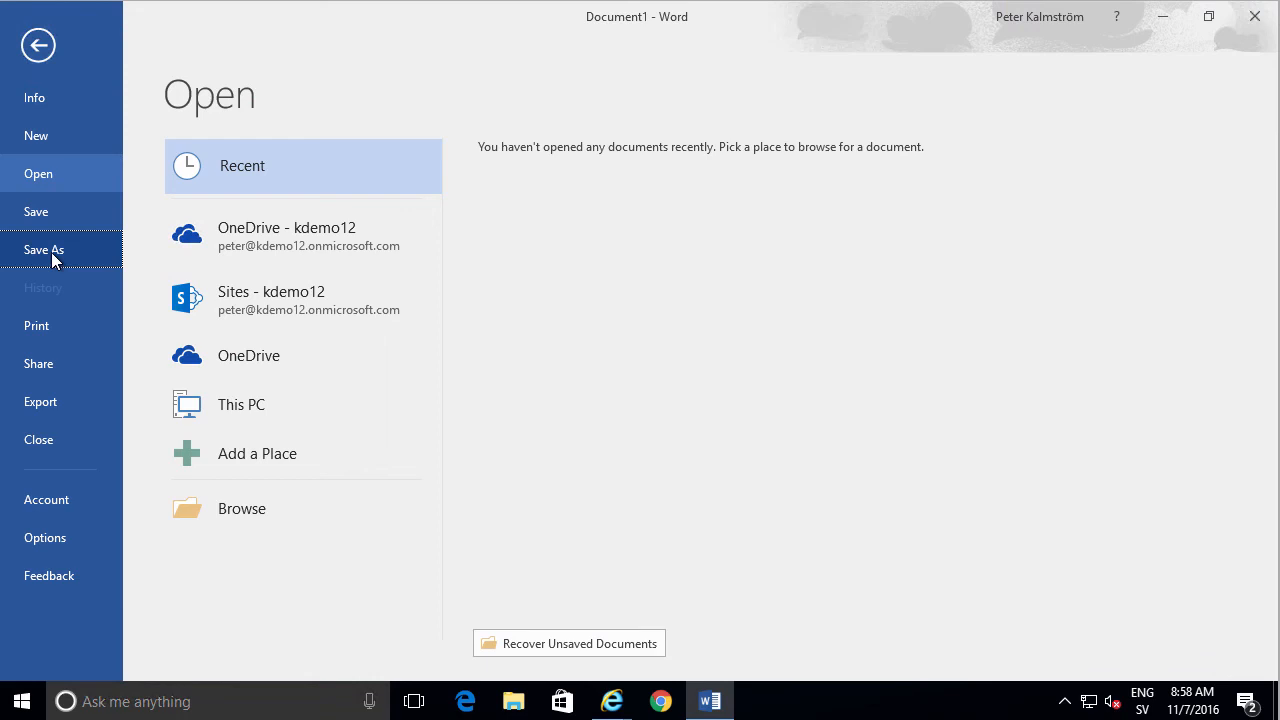
left_click(43, 249)
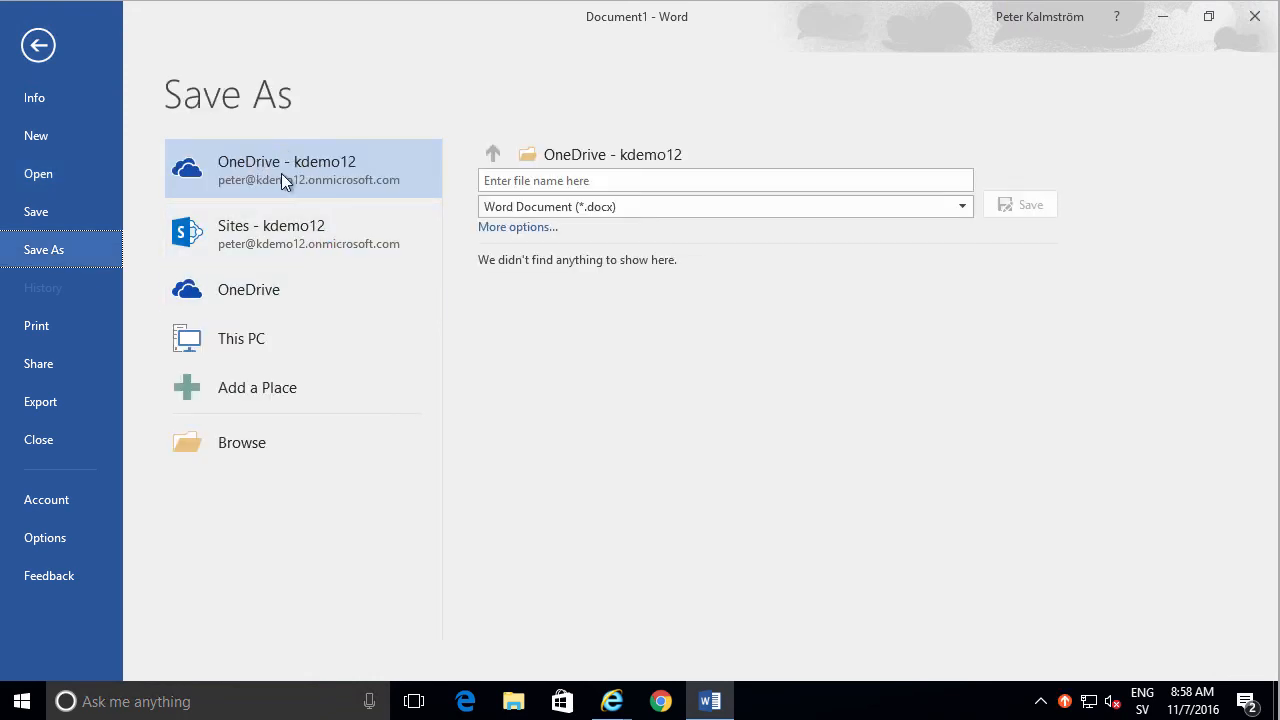
left_click(300, 234)
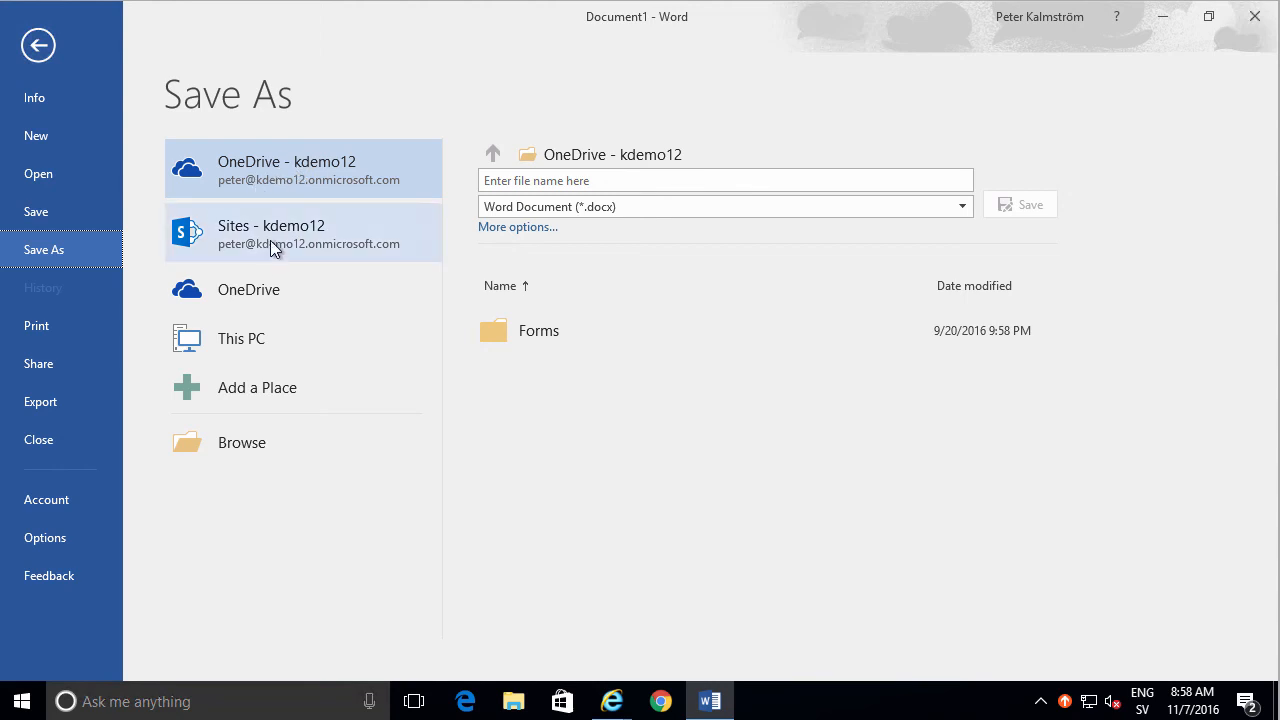
mouse_move(290, 245)
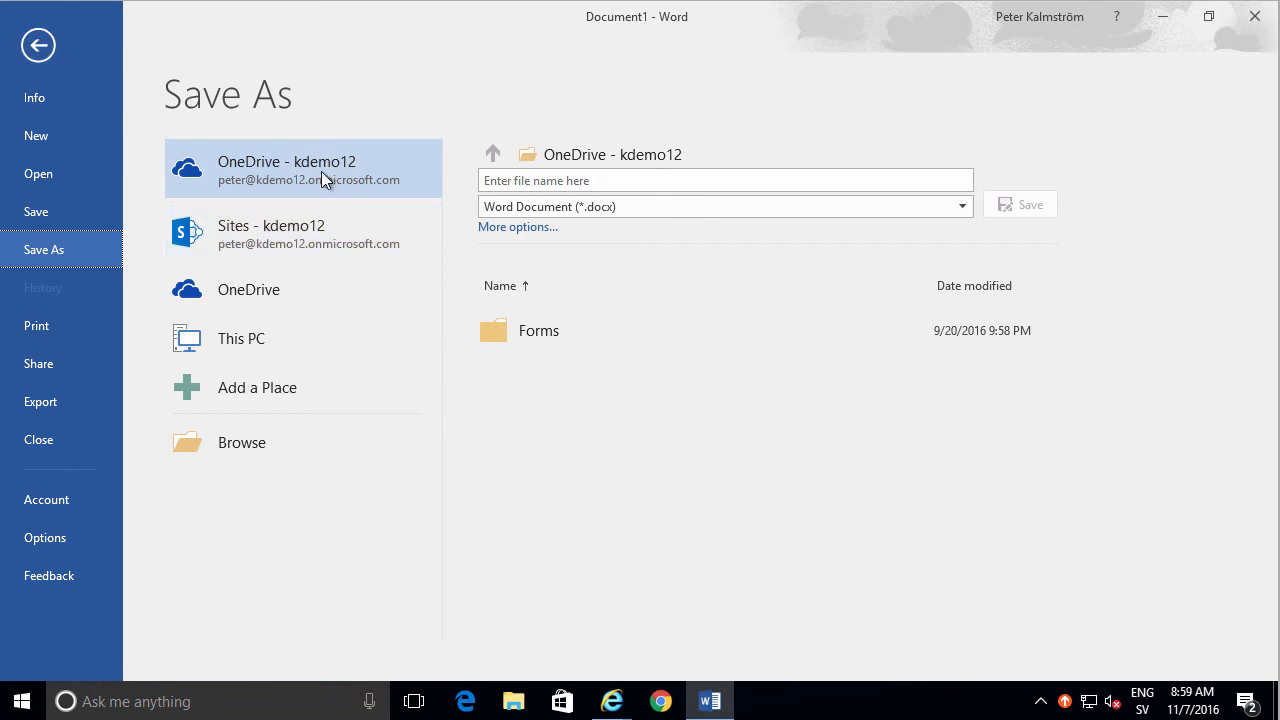
mouse_move(380, 380)
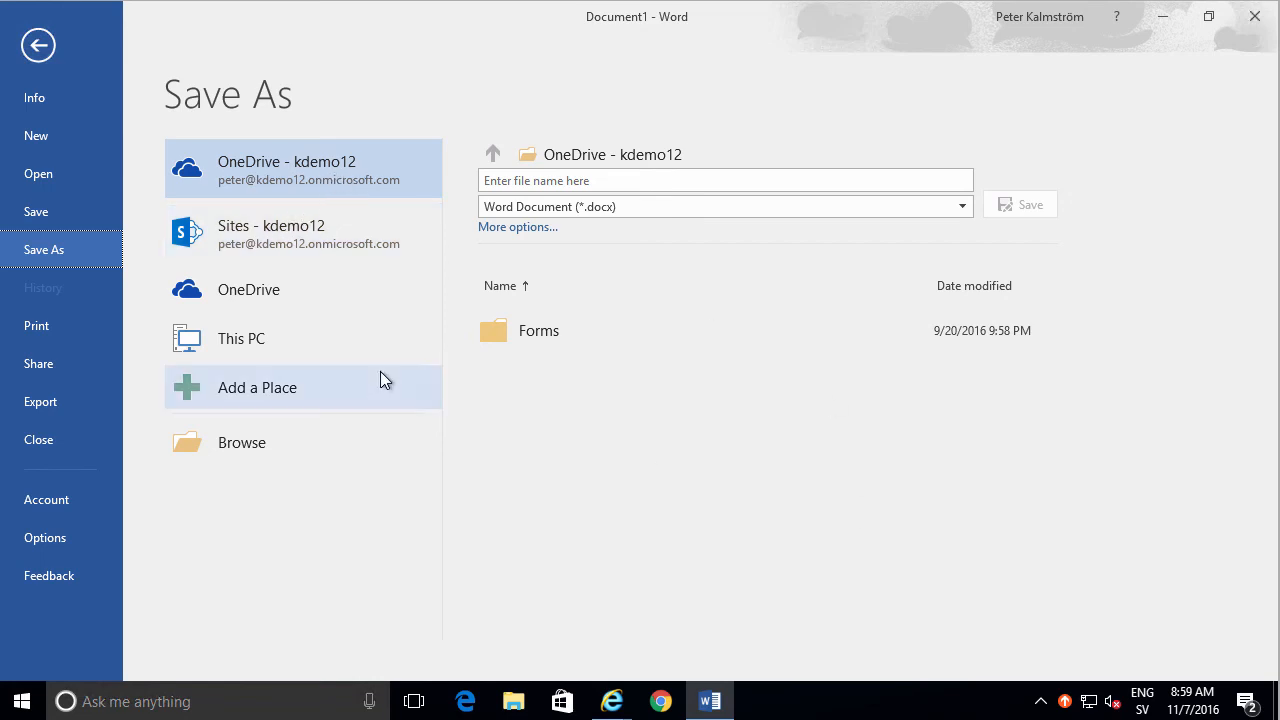